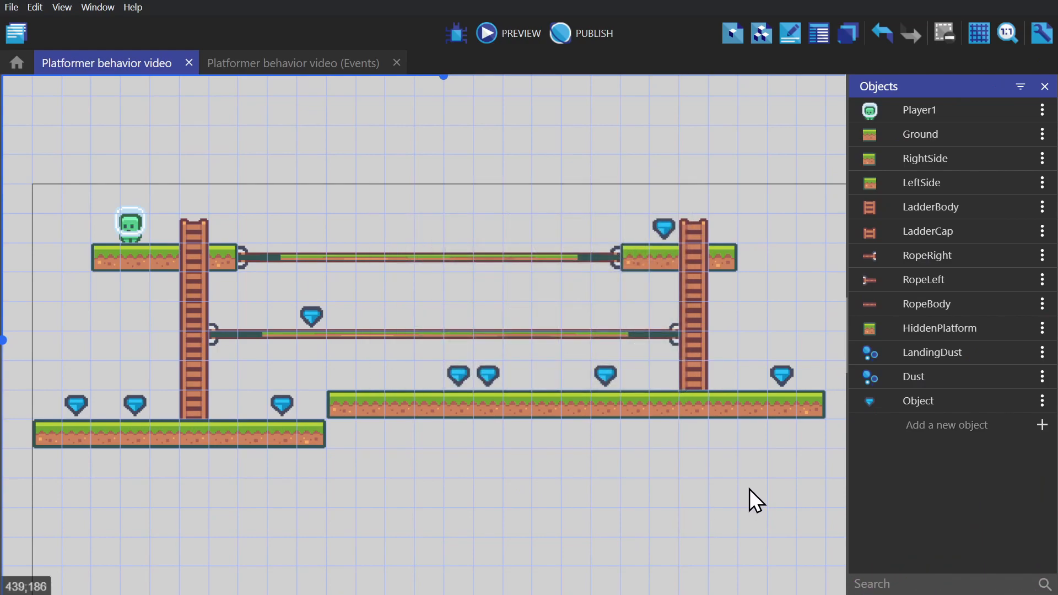
mouse_move(944, 424)
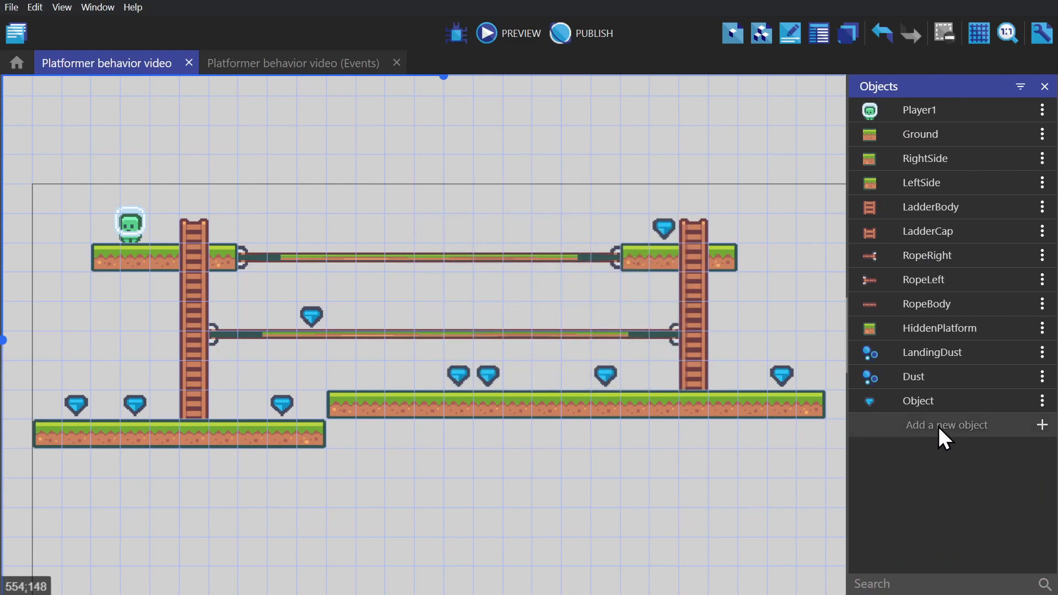
Add a Particles emitter object using image particles from character_00003.png
click(946, 424)
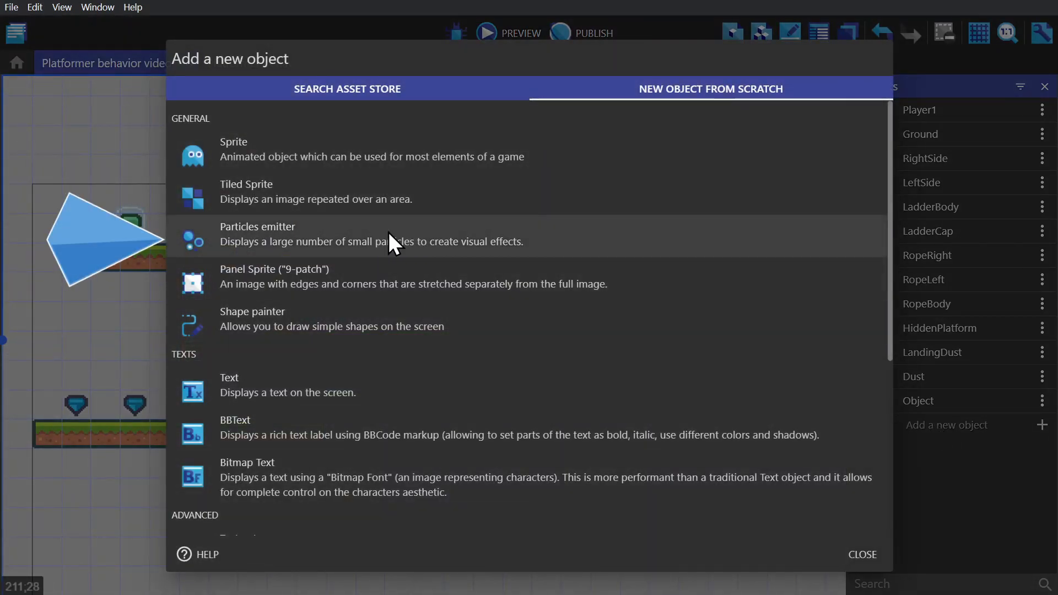
click(257, 234)
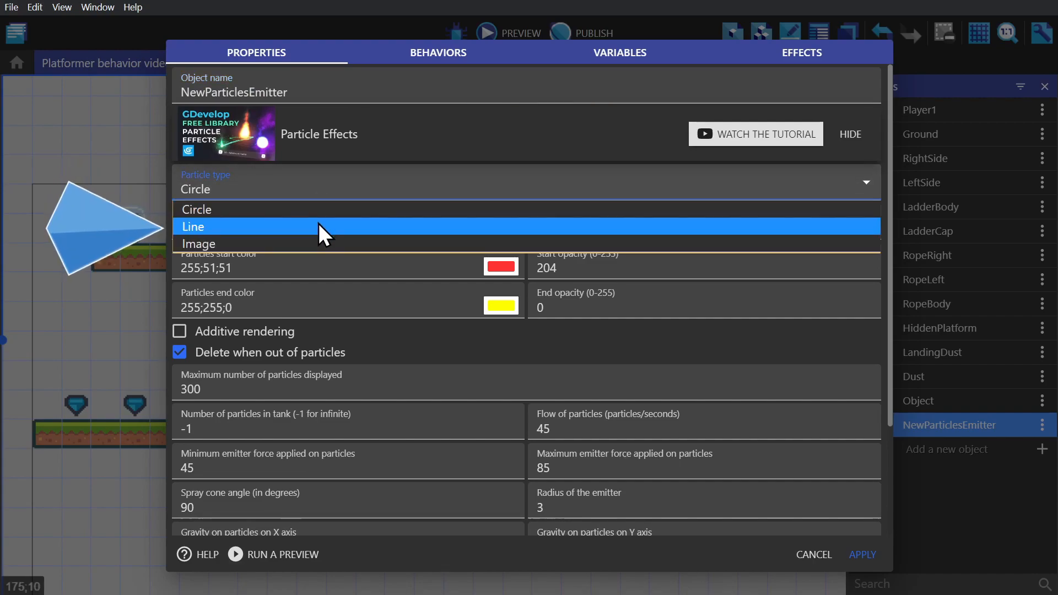
mouse_move(330, 244)
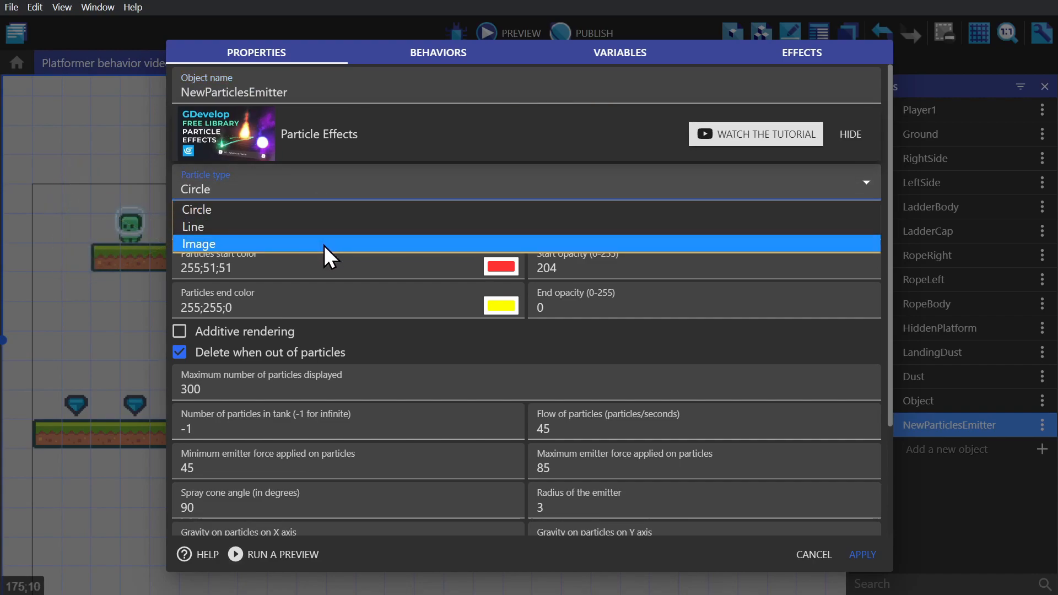
click(199, 244)
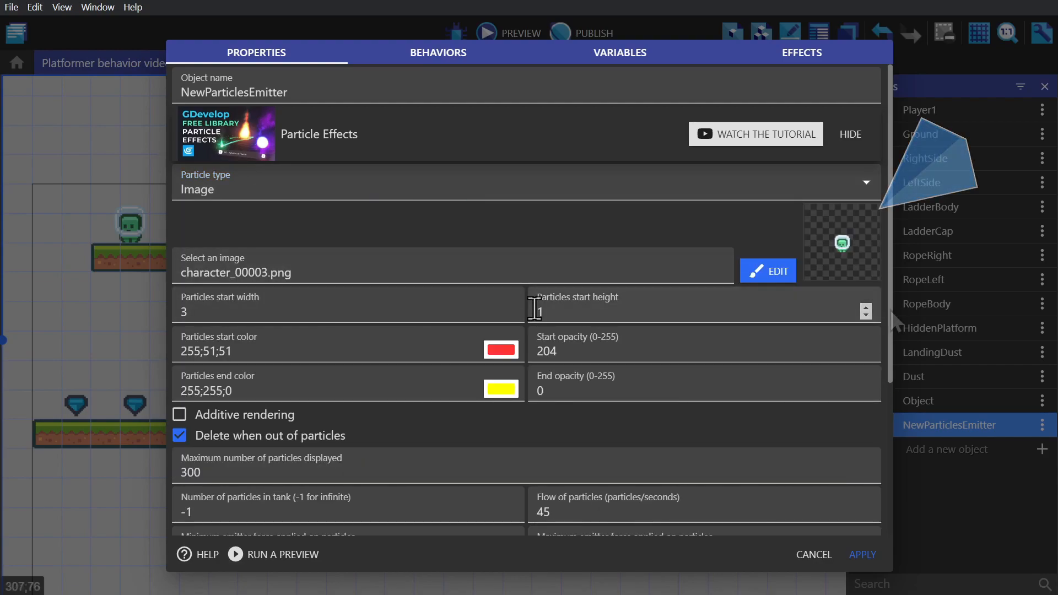
scroll(down, 3)
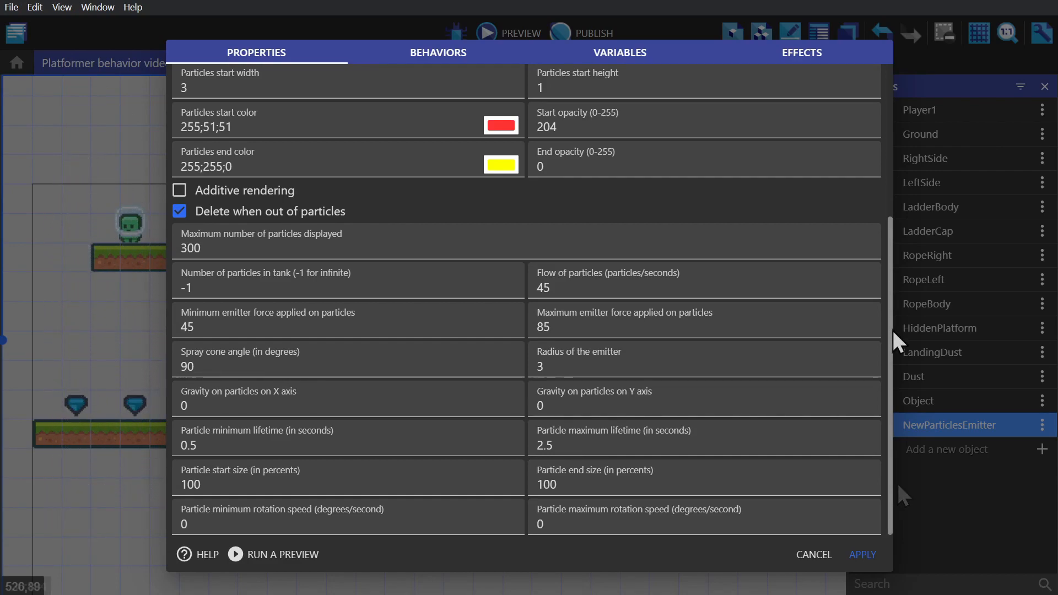
click(862, 553)
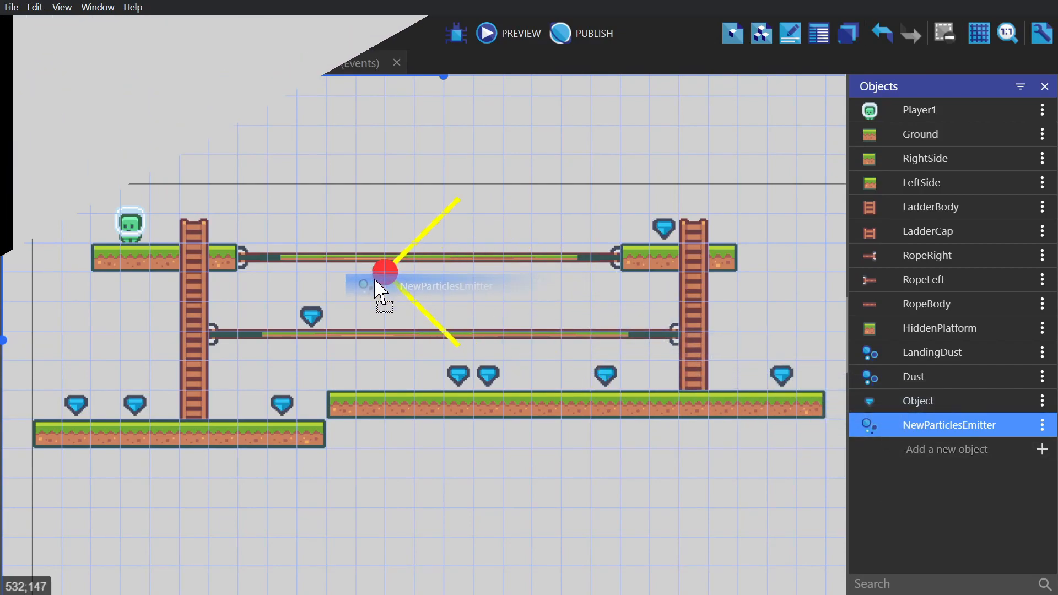
Drop a NewParticlesEmitter instance onto the level canvas
click(485, 33)
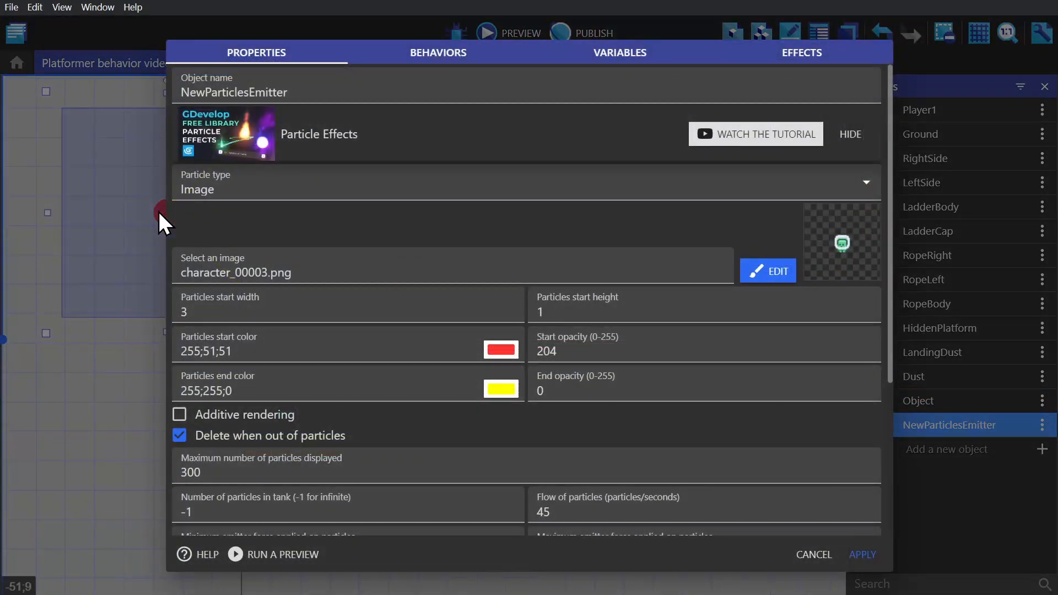
Set particle start and end colours to 255;255;255 and minimum and maximum emitter force to 0
click(499, 350)
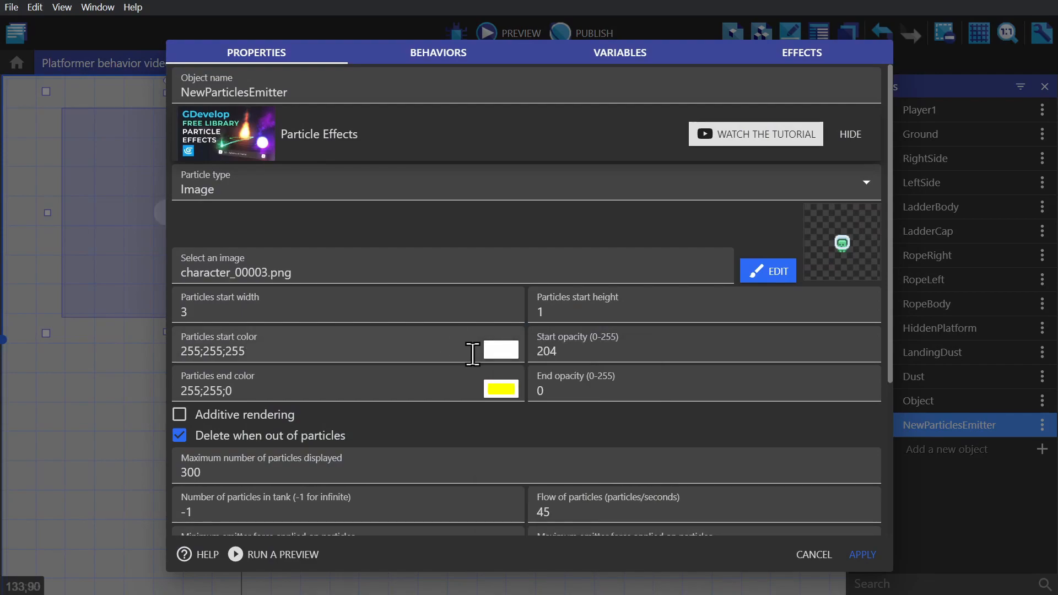
click(500, 389)
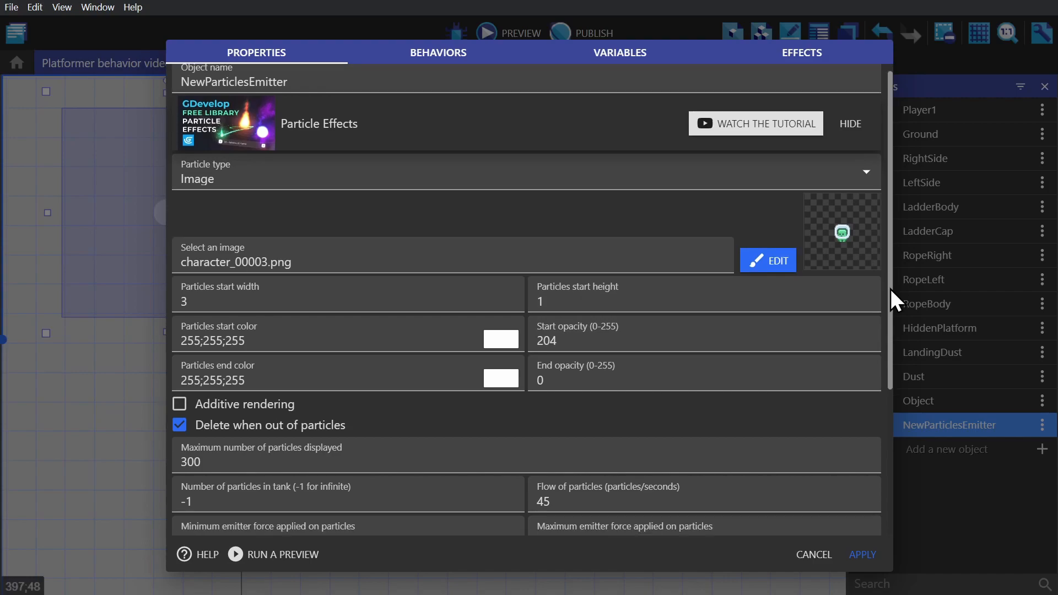
scroll(down, 3)
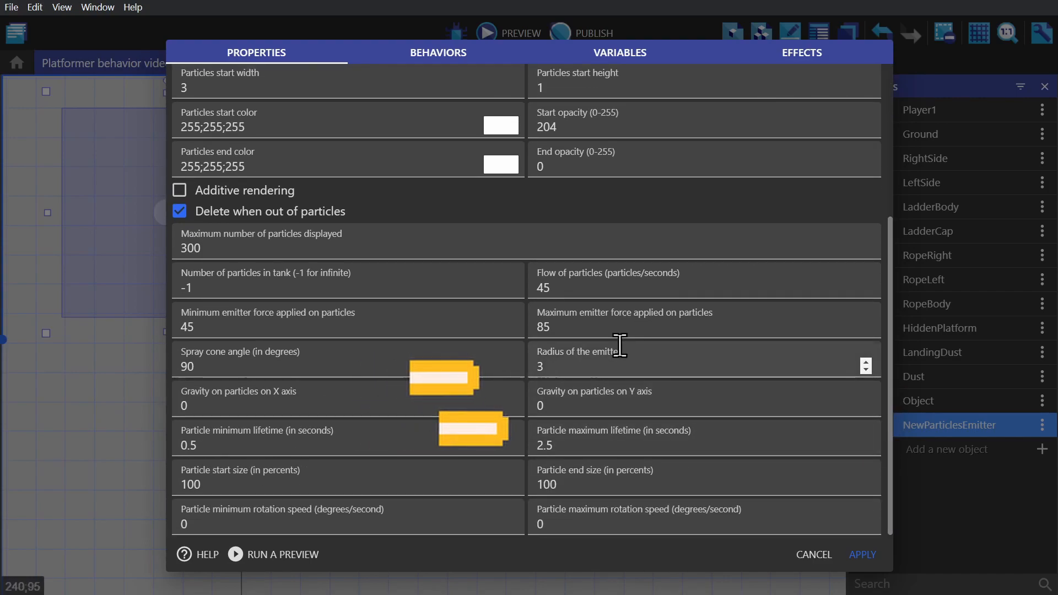
click(607, 327)
text(0)
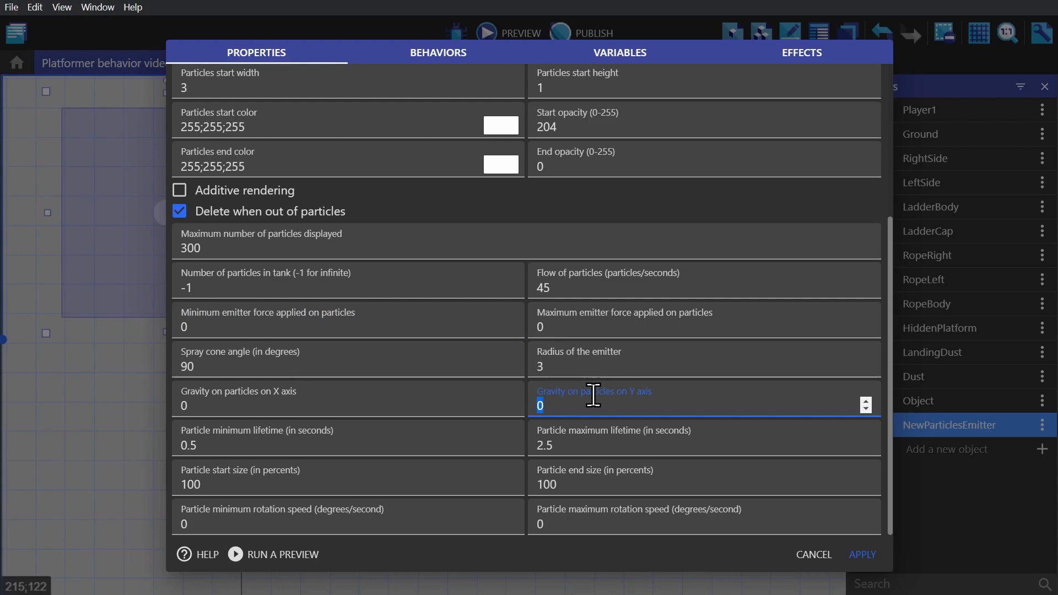
Enter Y gravity 80, minimum lifetime 1, and rotation speeds -200 and 200
text(80)
click(704, 518)
text(200)
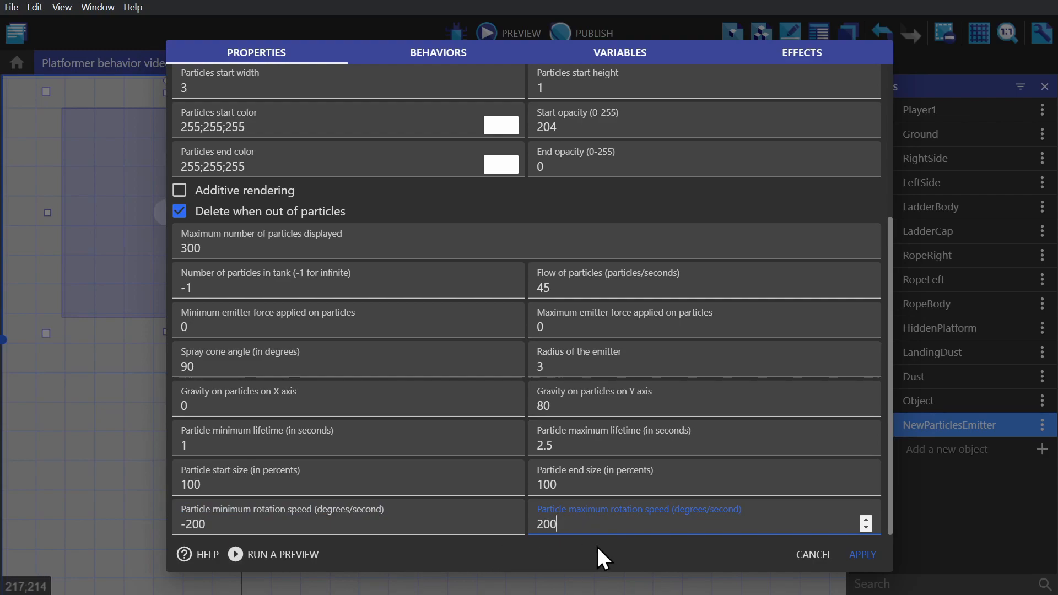
Set the emitter radius to 50 and particle flow to 2 particles per second
click(701, 366)
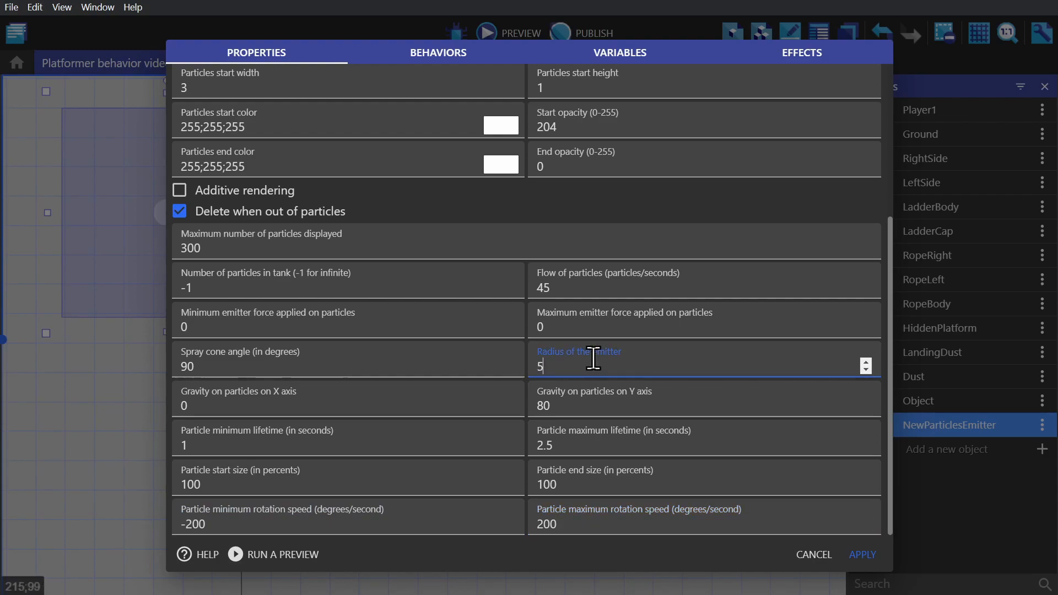
text(0)
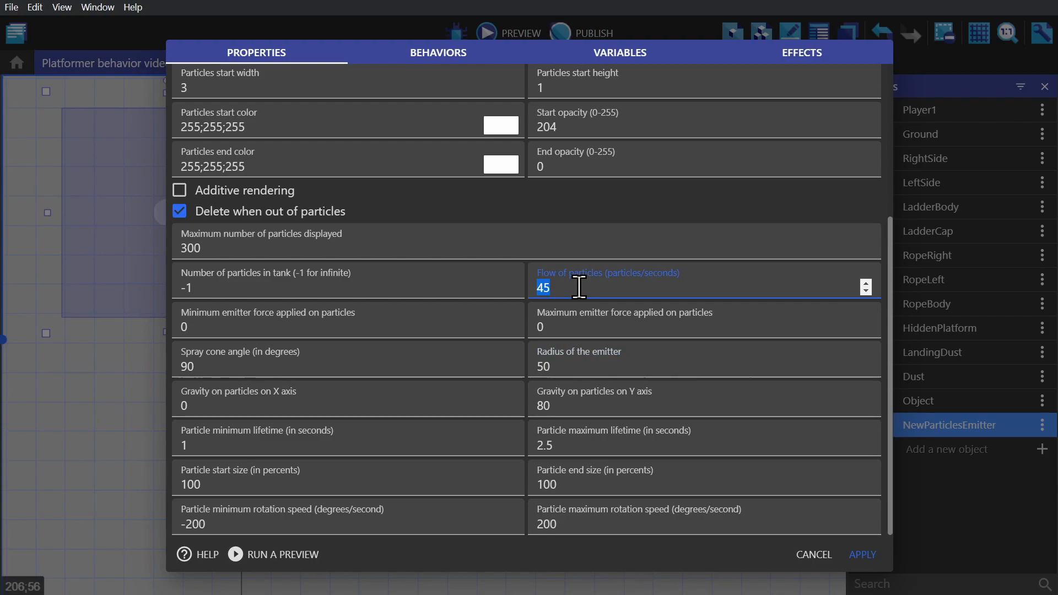
text(2)
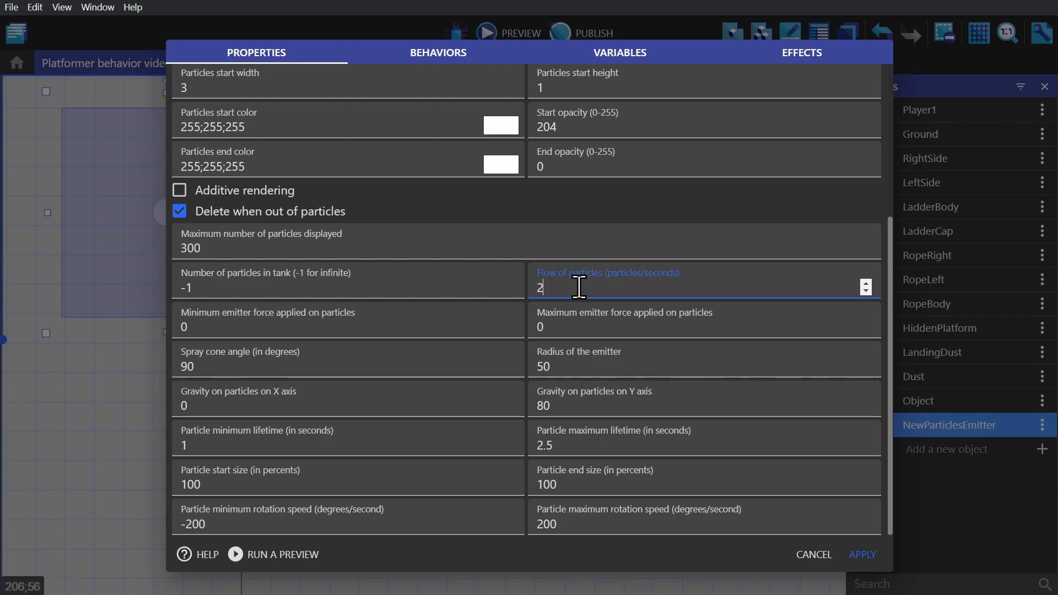
click(270, 287)
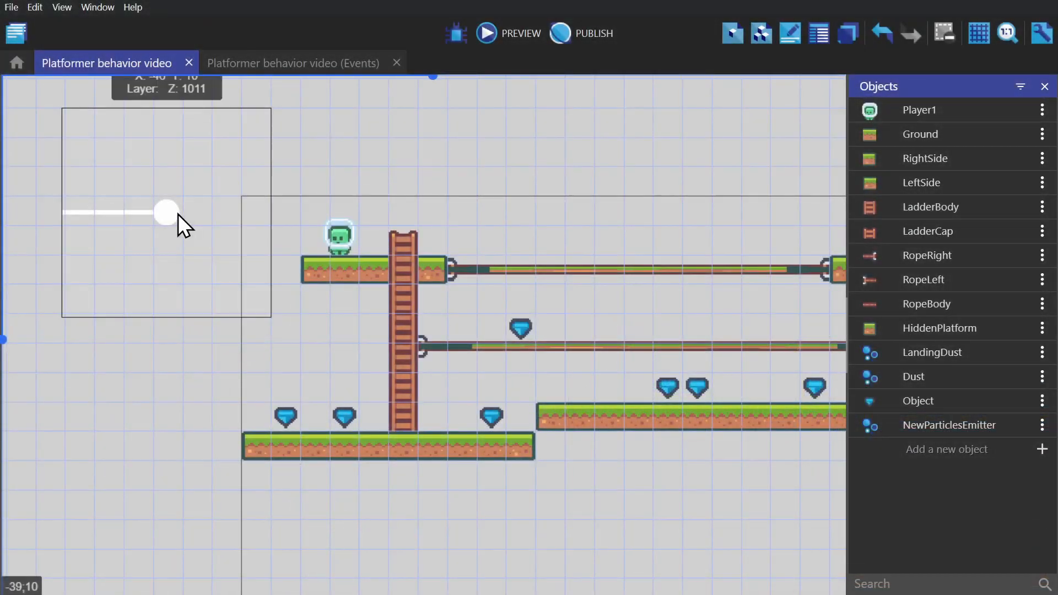
View the single white particle trail on the canvas, then reopen the emitter properties
click(949, 424)
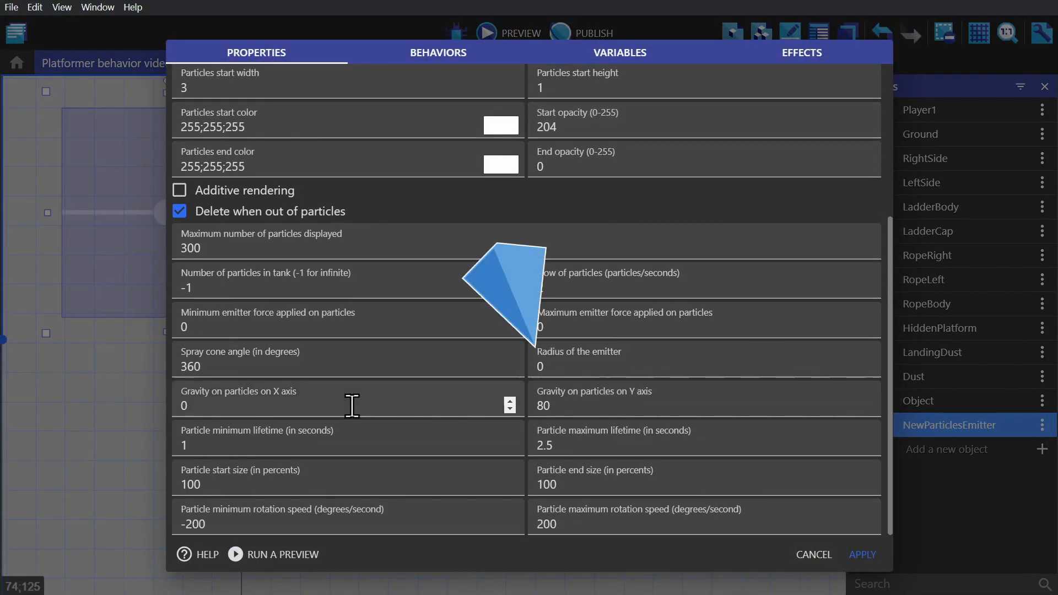
Set spray cone angle 0, rename the emitter Death, set tank to 1, and apply
click(270, 366)
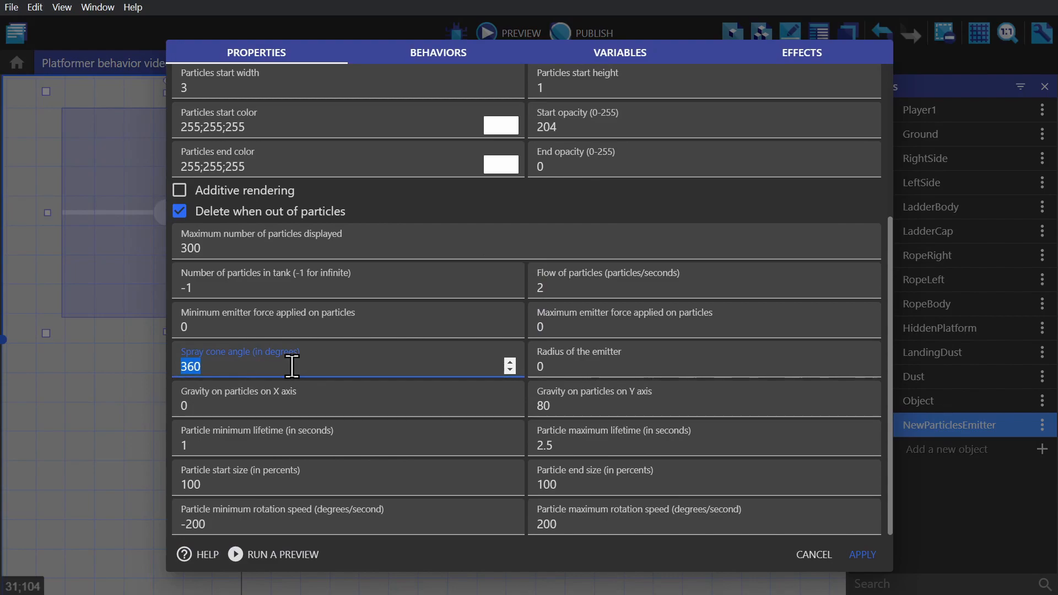
text(0)
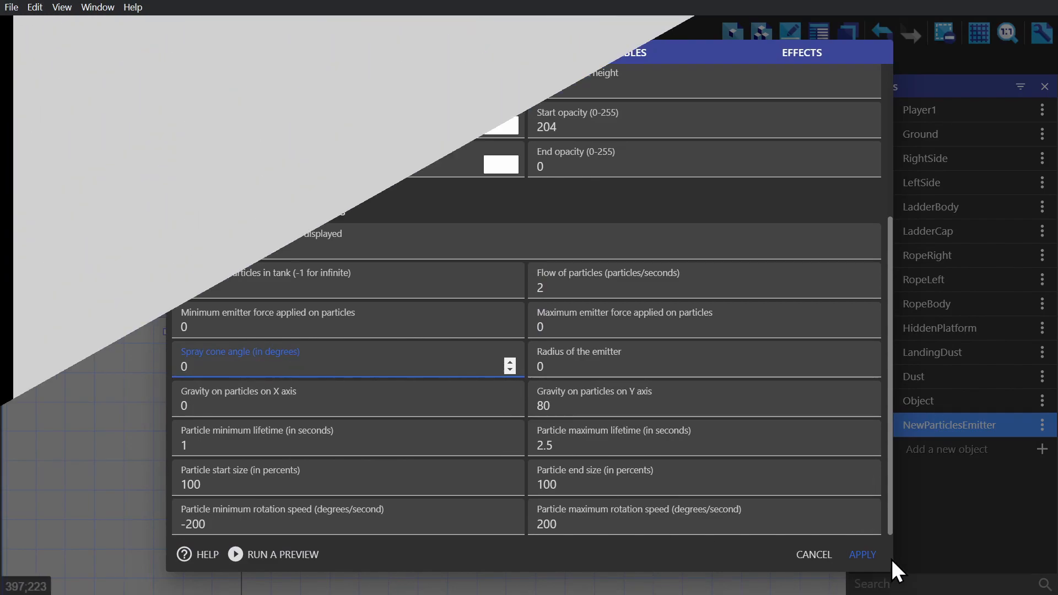
click(861, 553)
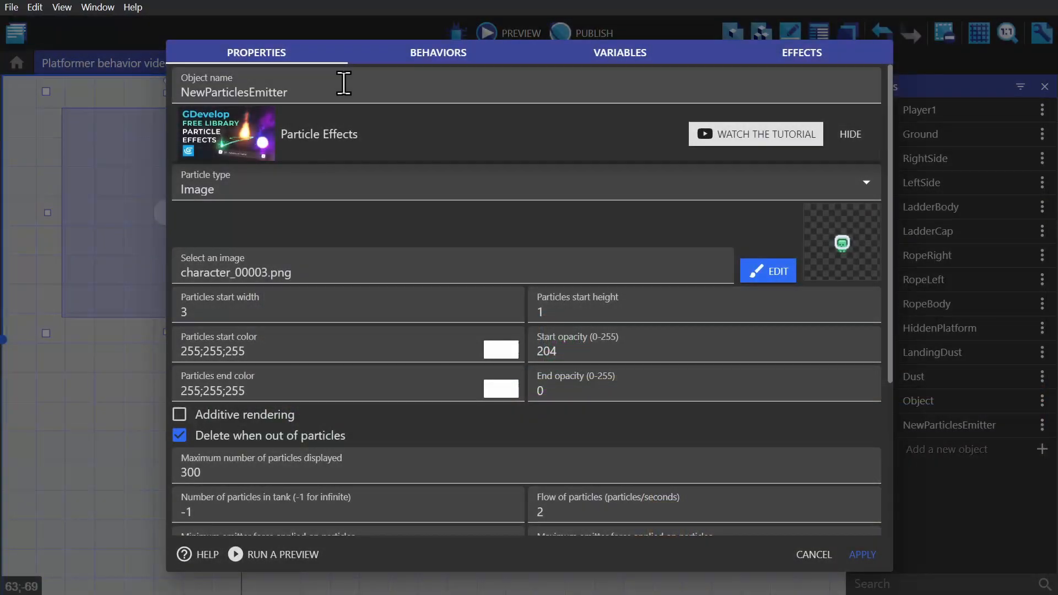
text(Deat)
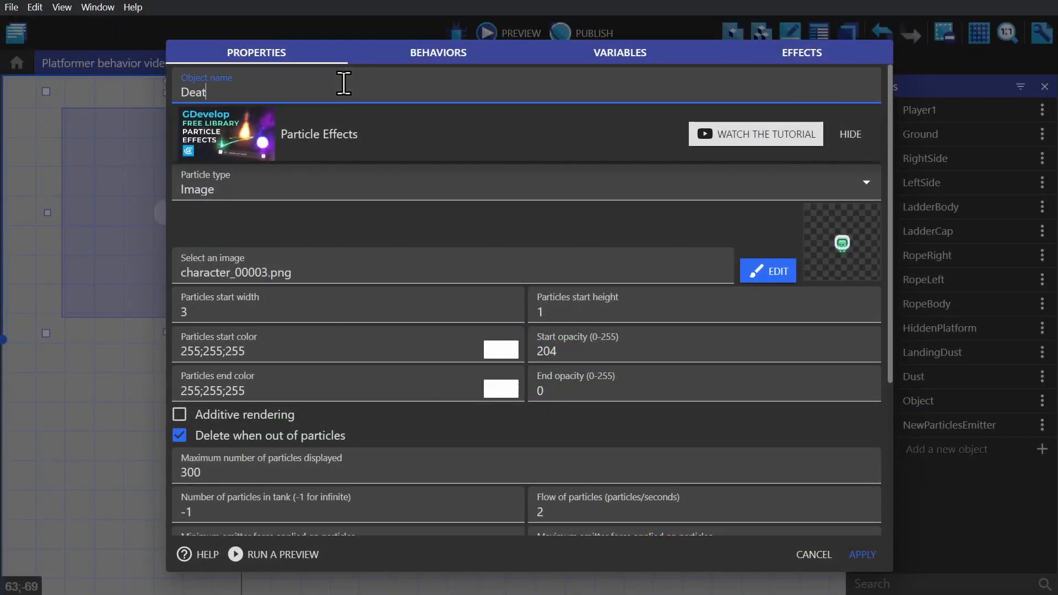
scroll(down, 3)
text(1)
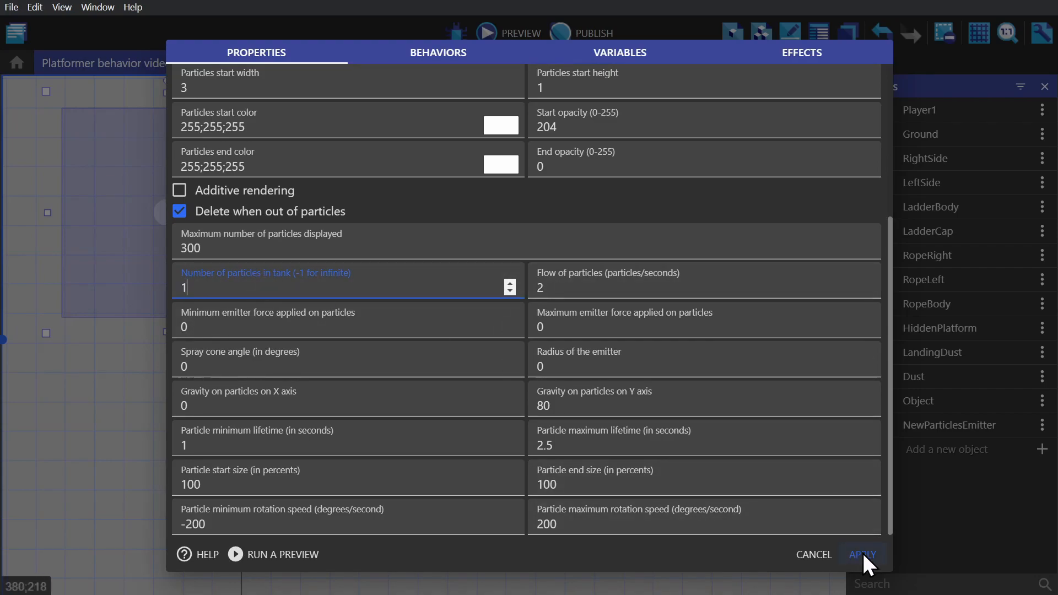
click(862, 553)
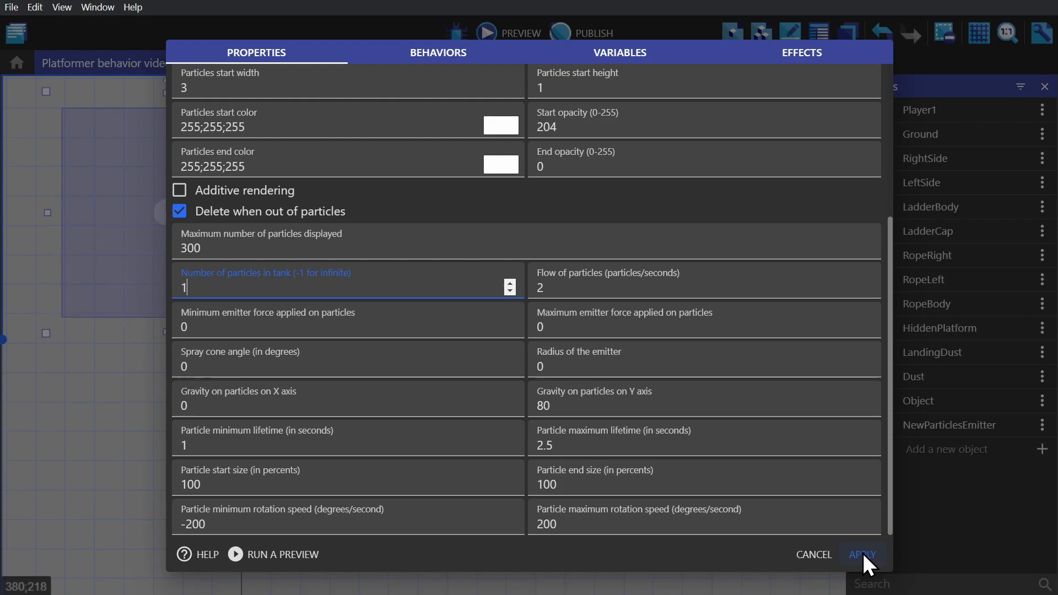
click(862, 554)
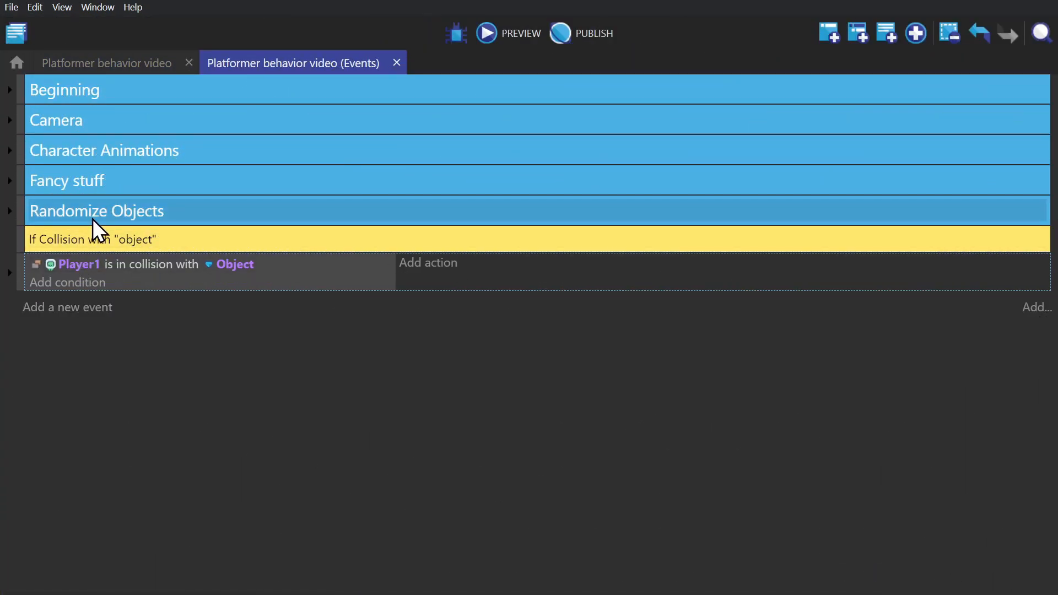
Toggle the Randomize Objects group, then expand the Player1 collision event
click(9, 211)
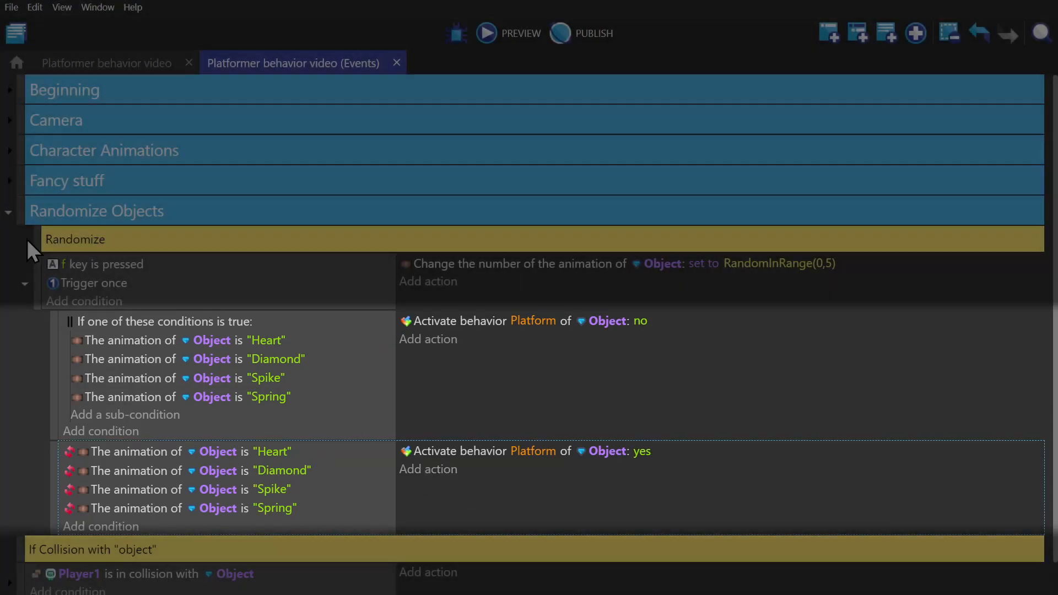
click(9, 211)
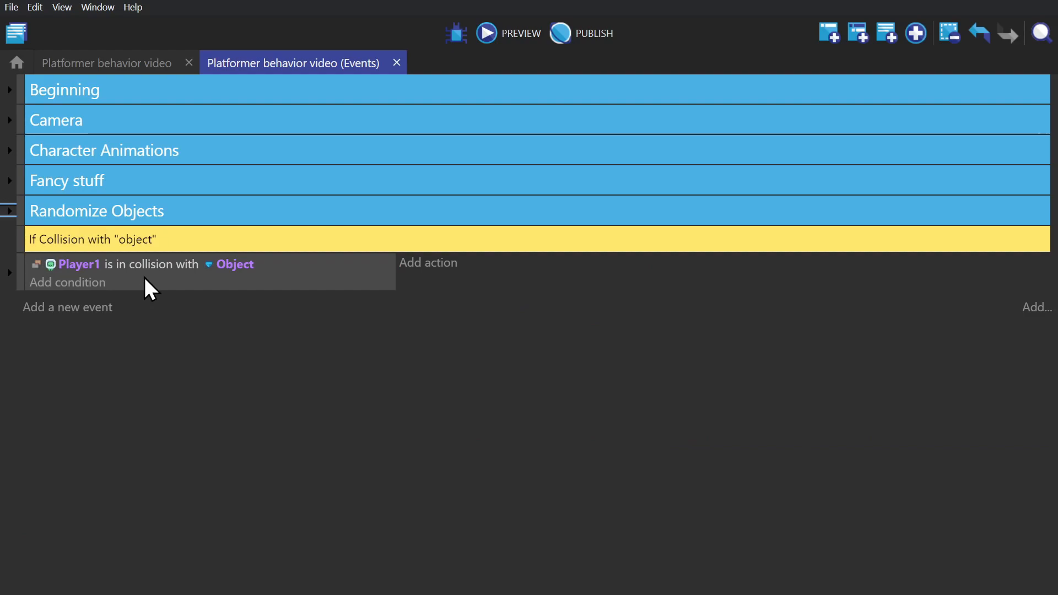
click(10, 273)
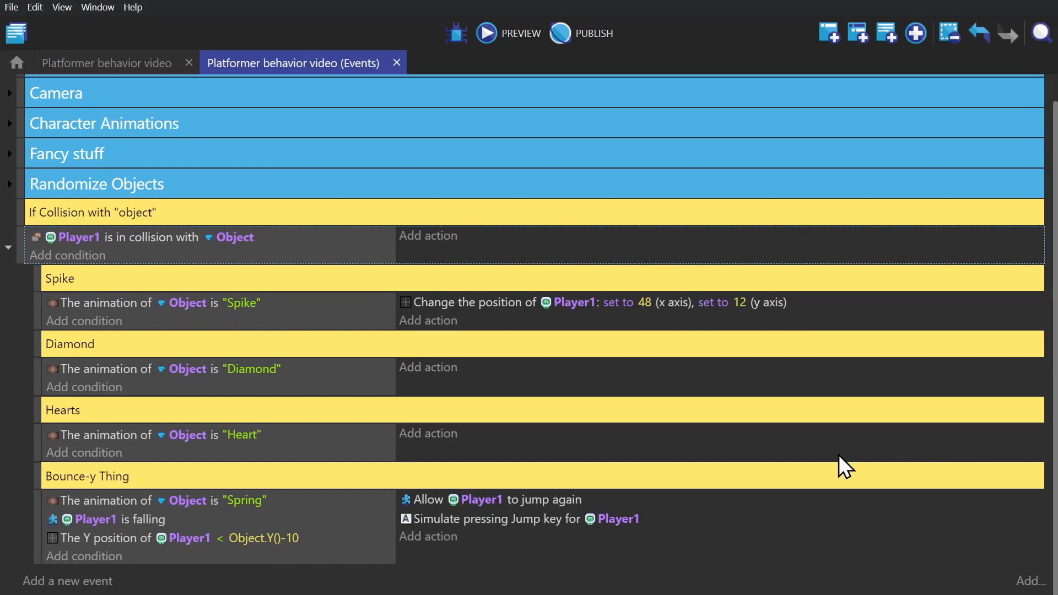
mouse_move(34, 513)
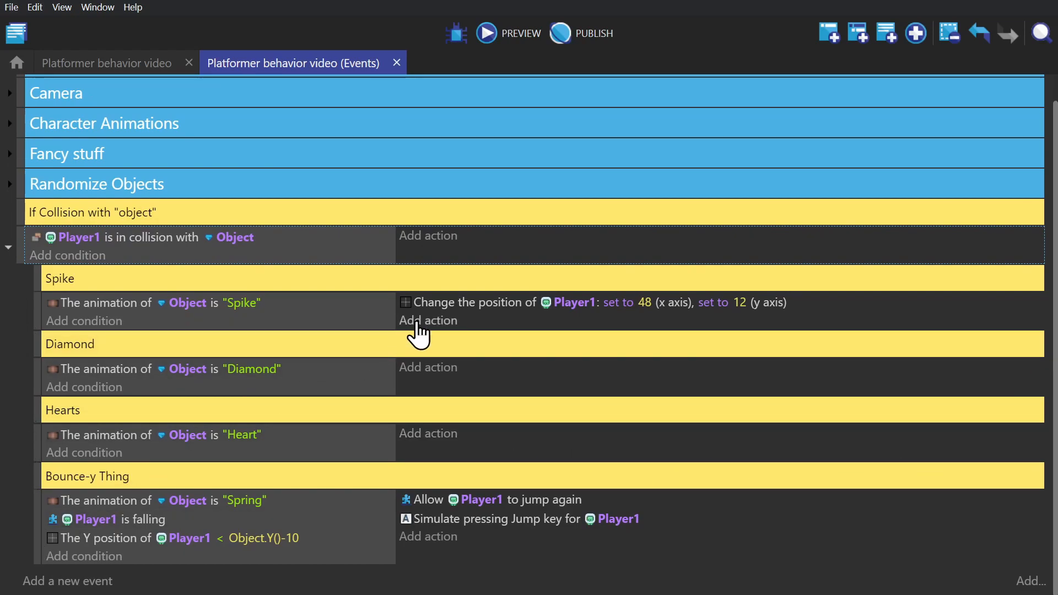
Add a Create object action spawning Death at Player1.CenterX(), Player1.CenterY()
click(427, 320)
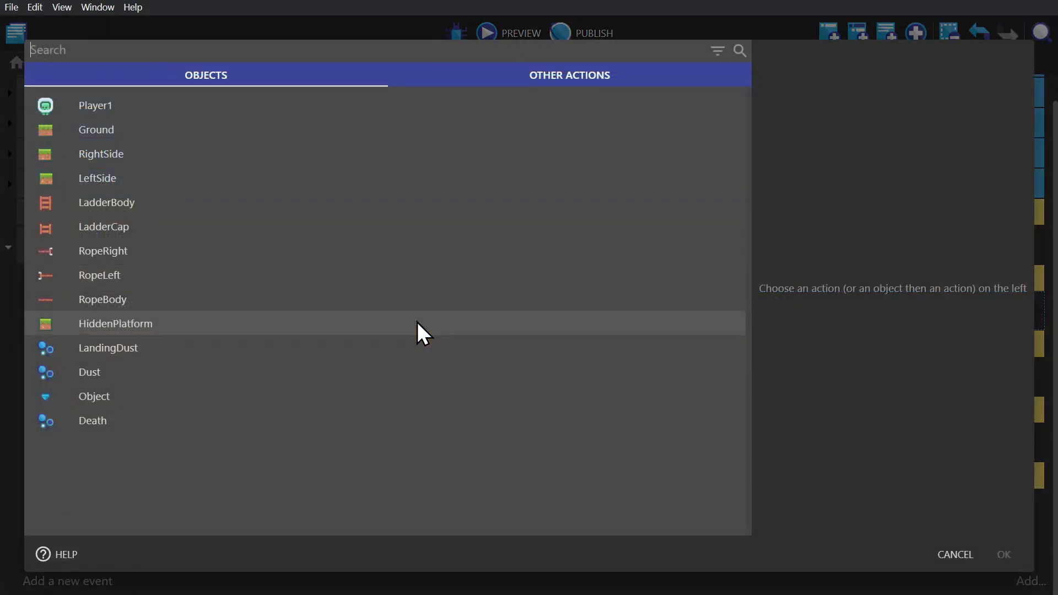
text(create)
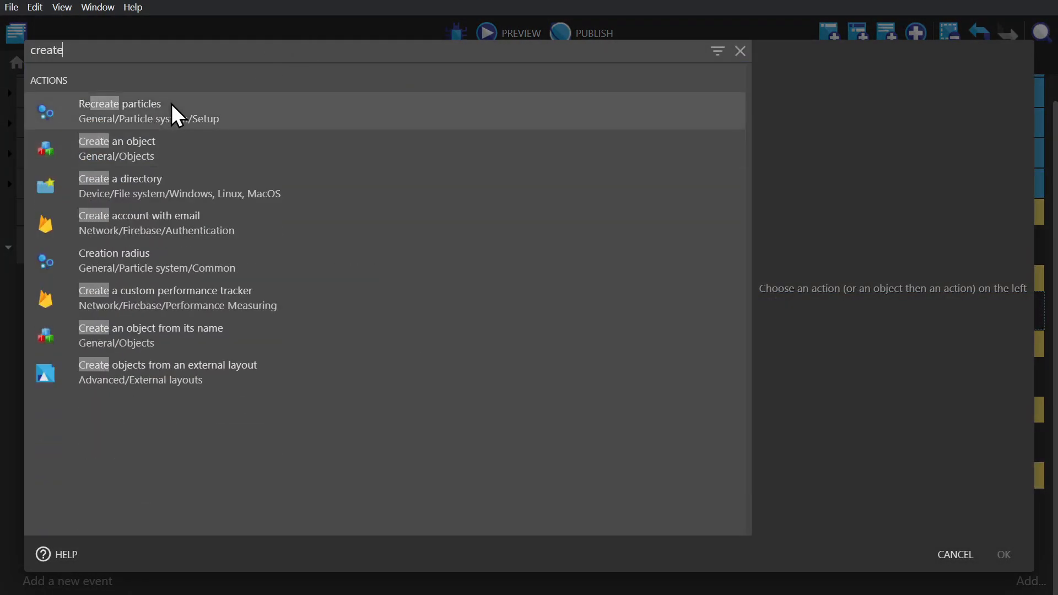
click(116, 148)
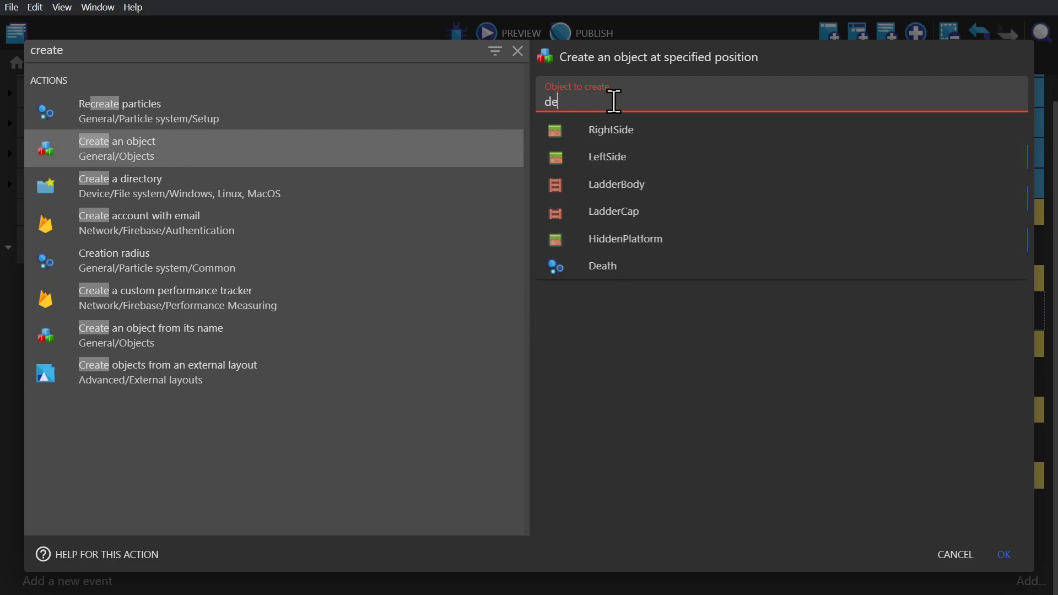
click(601, 265)
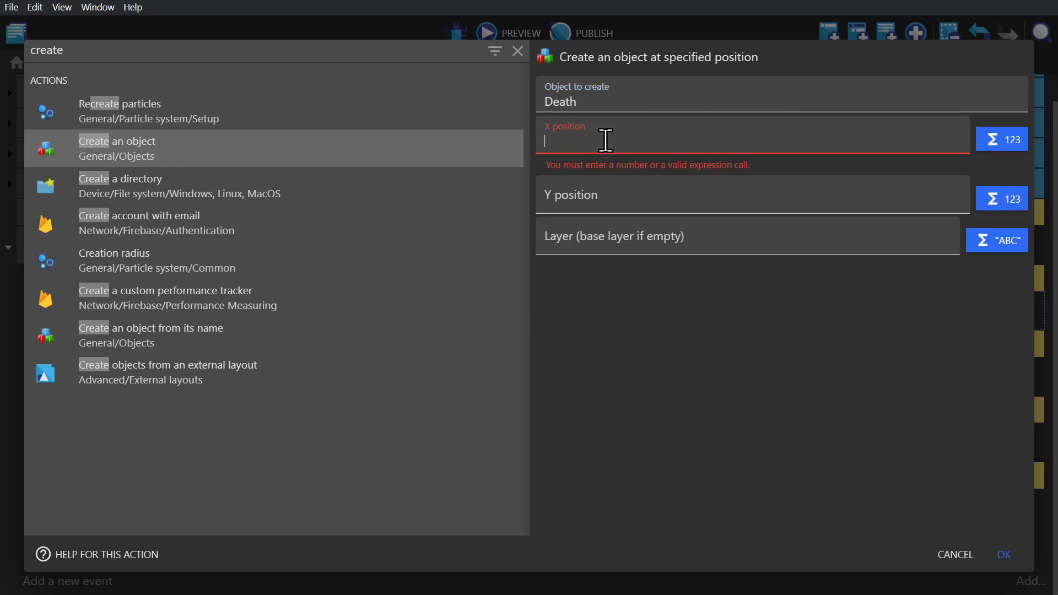
text(Player1.)
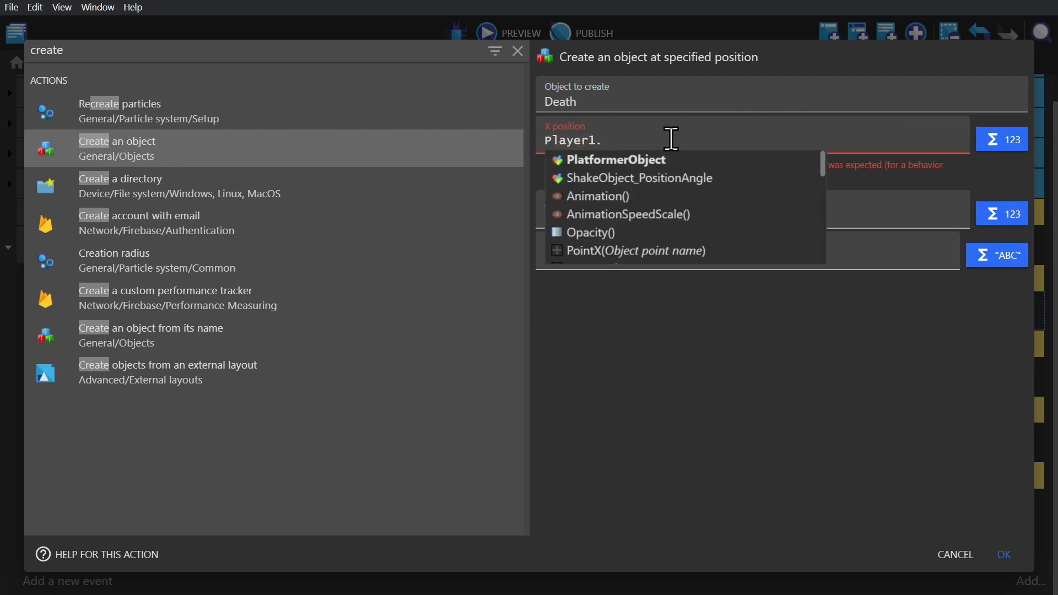
click(614, 160)
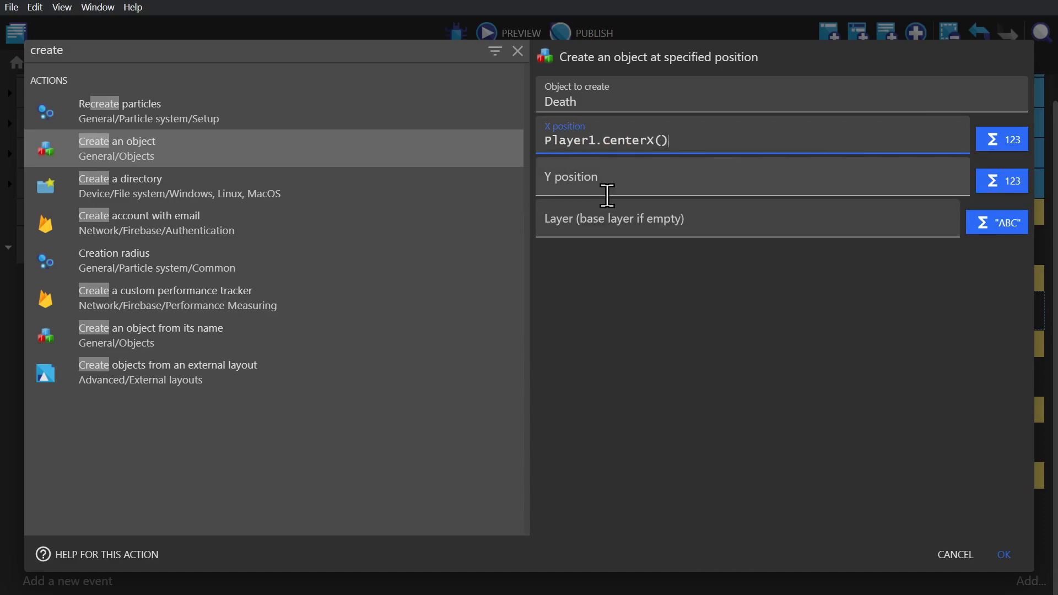
text(Player1.)
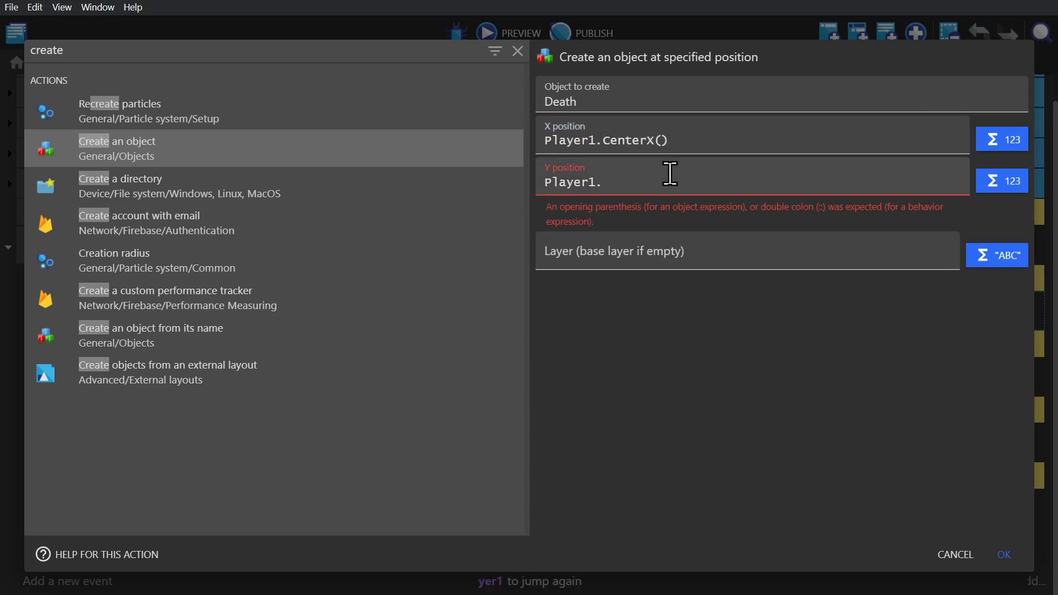
text(cent)
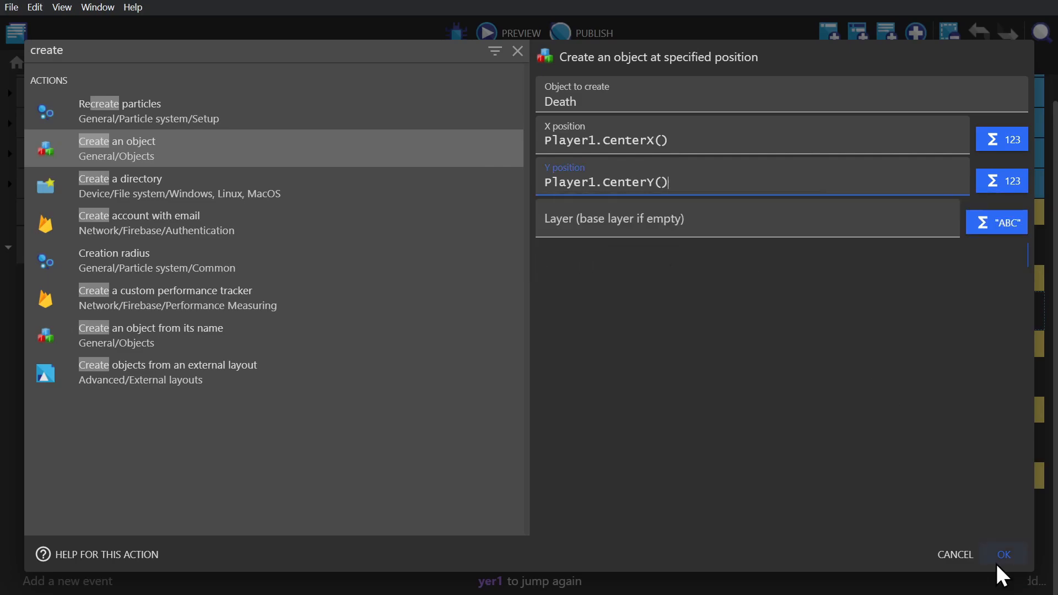
click(1003, 554)
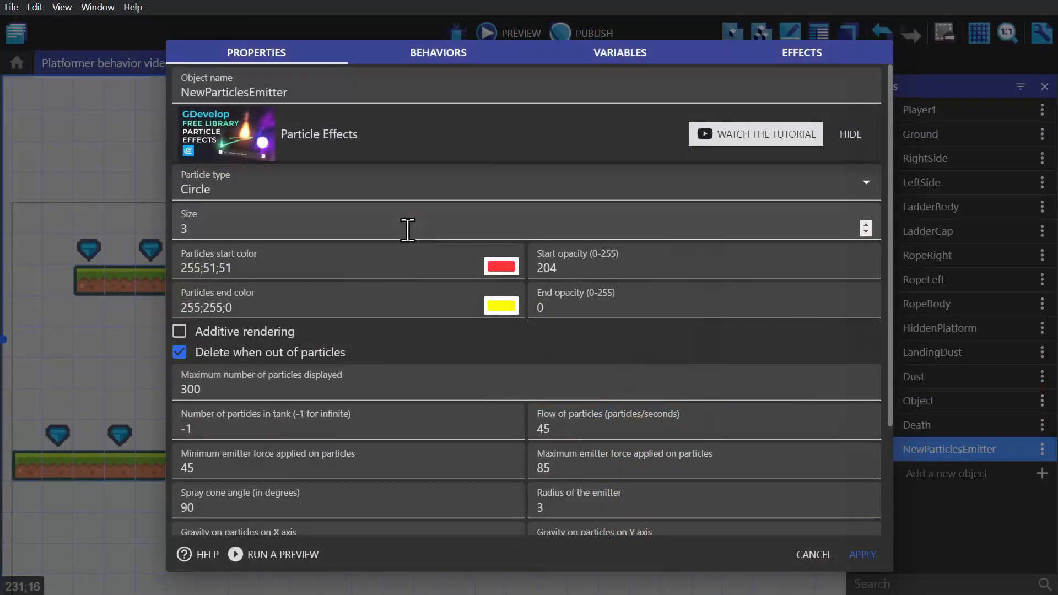
Rename the new emitter and set its spray cone angle to 0
text(D)
click(704, 263)
text(255)
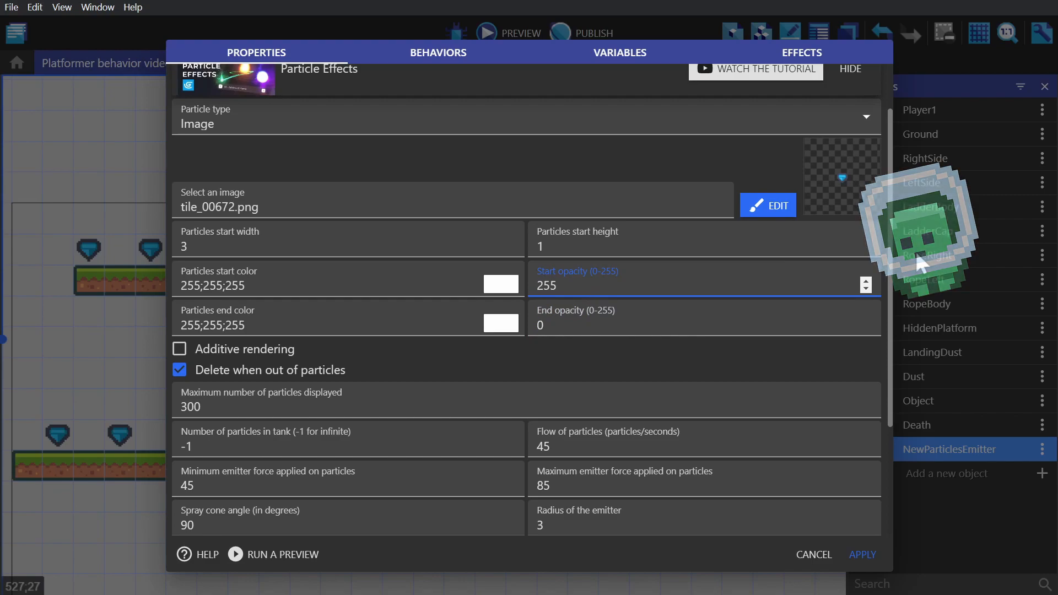
scroll(down, 3)
text(0)
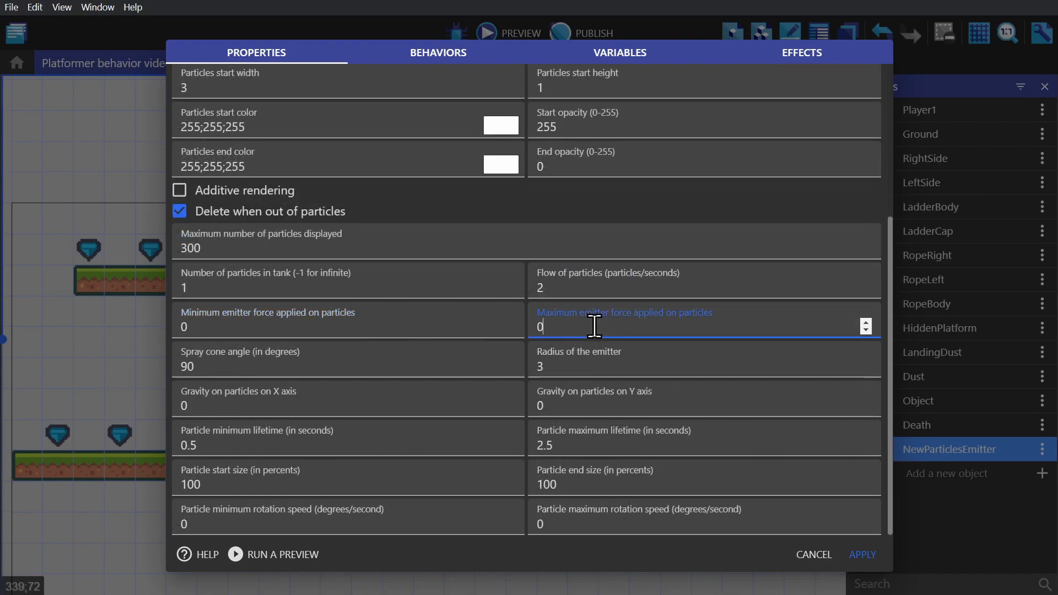
click(303, 366)
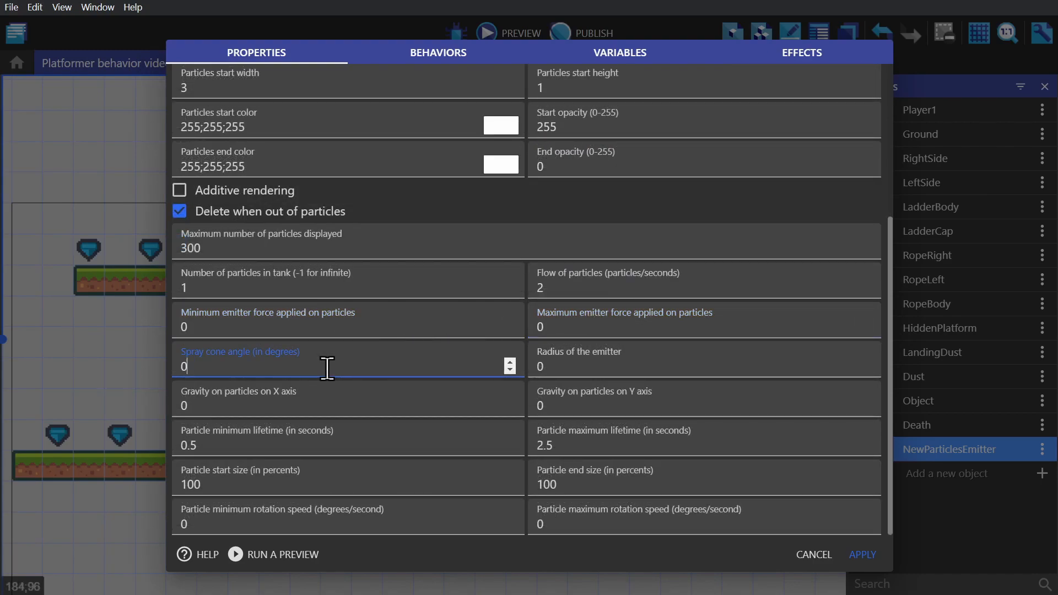
mouse_move(485, 442)
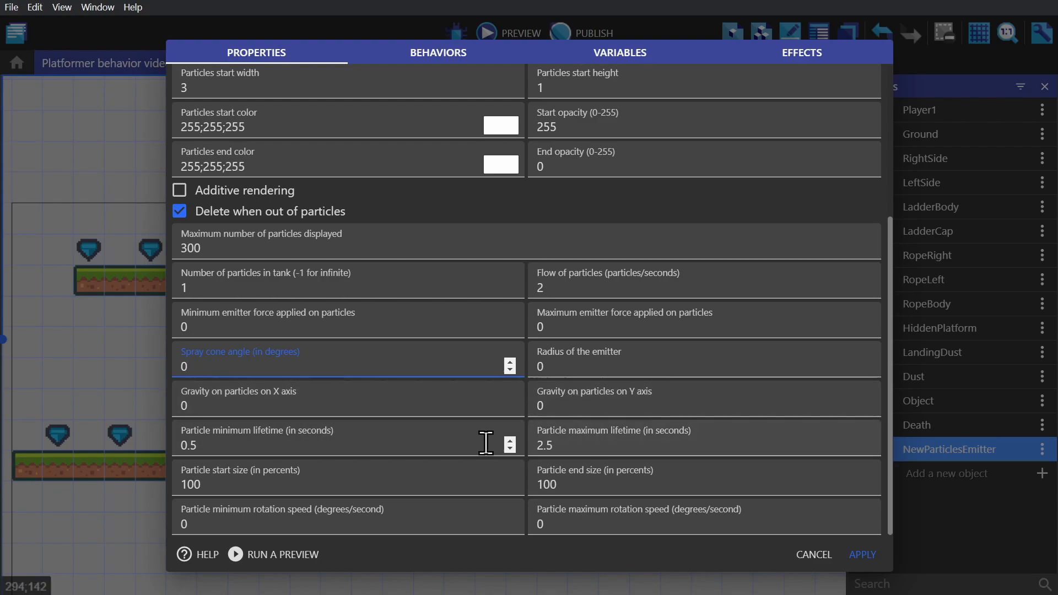
Set particle maximum lifetime to 1 and end size to 200
click(674, 444)
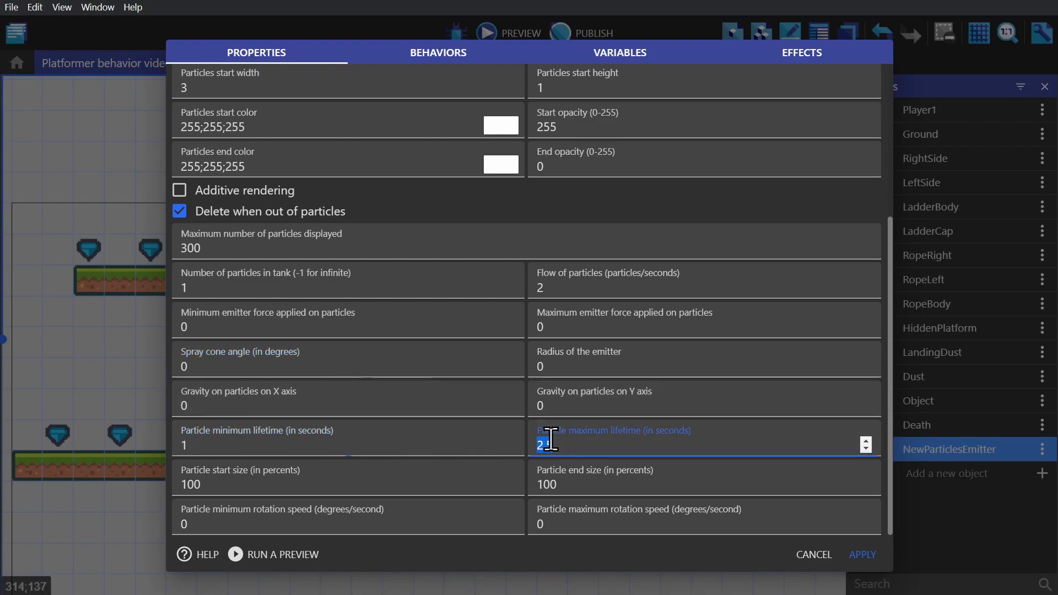
text(1)
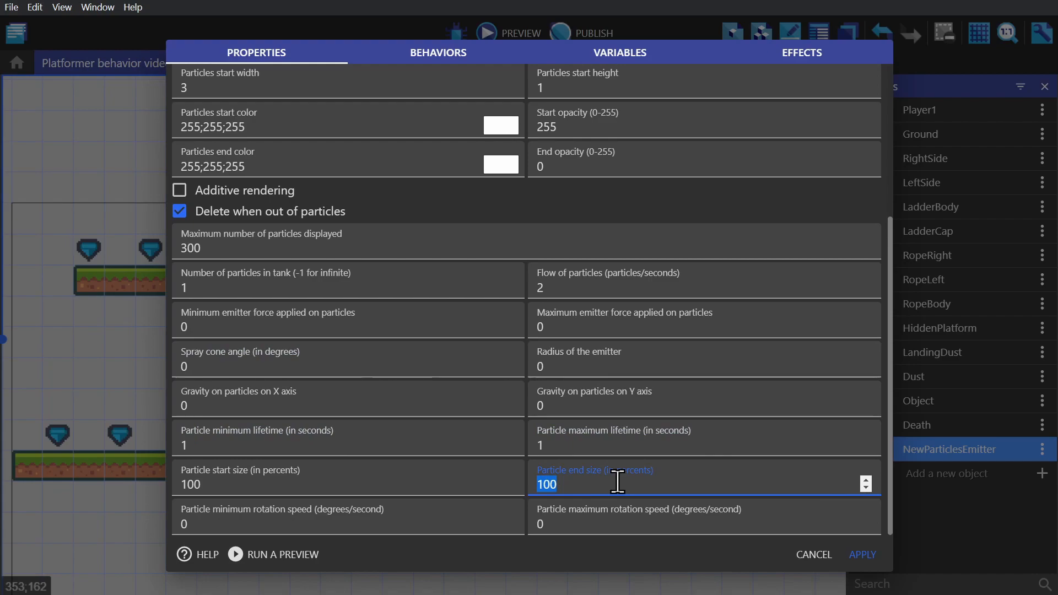
text(200)
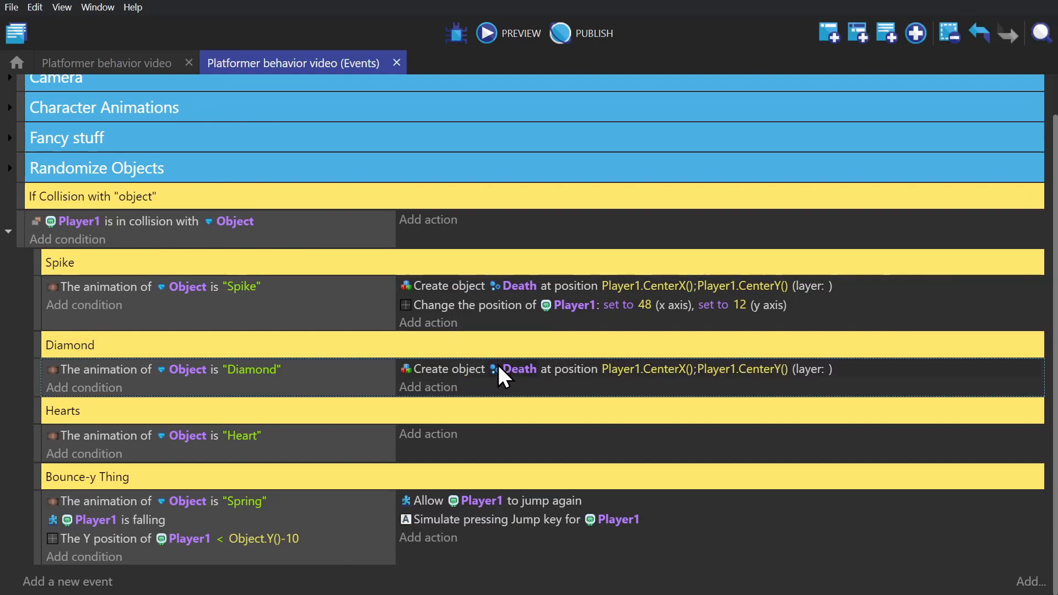
Edit the Diamond event's Create object action to spawn Diamond at the object's centre
click(518, 369)
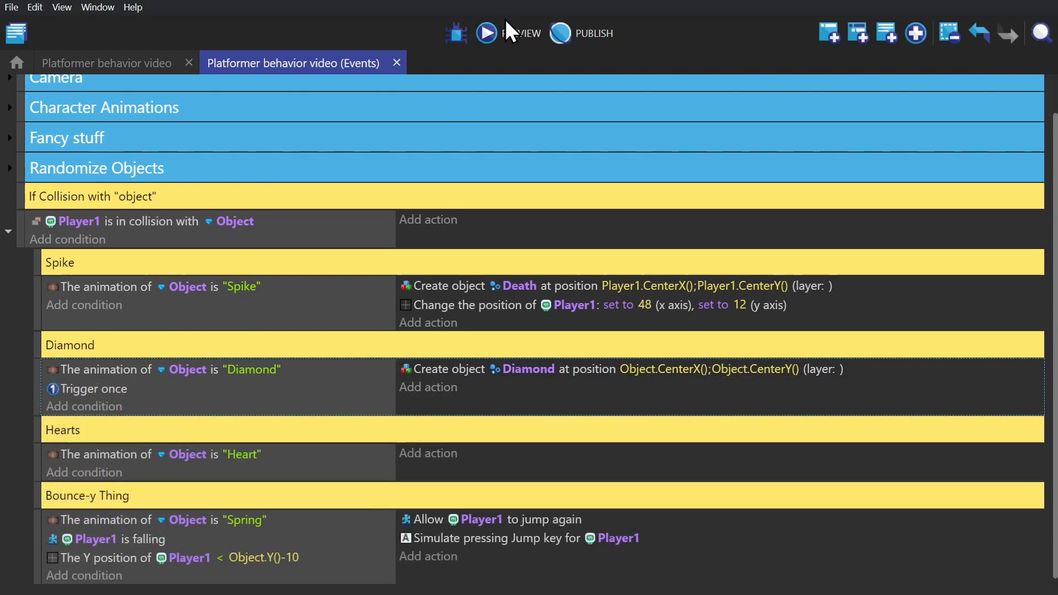
click(485, 33)
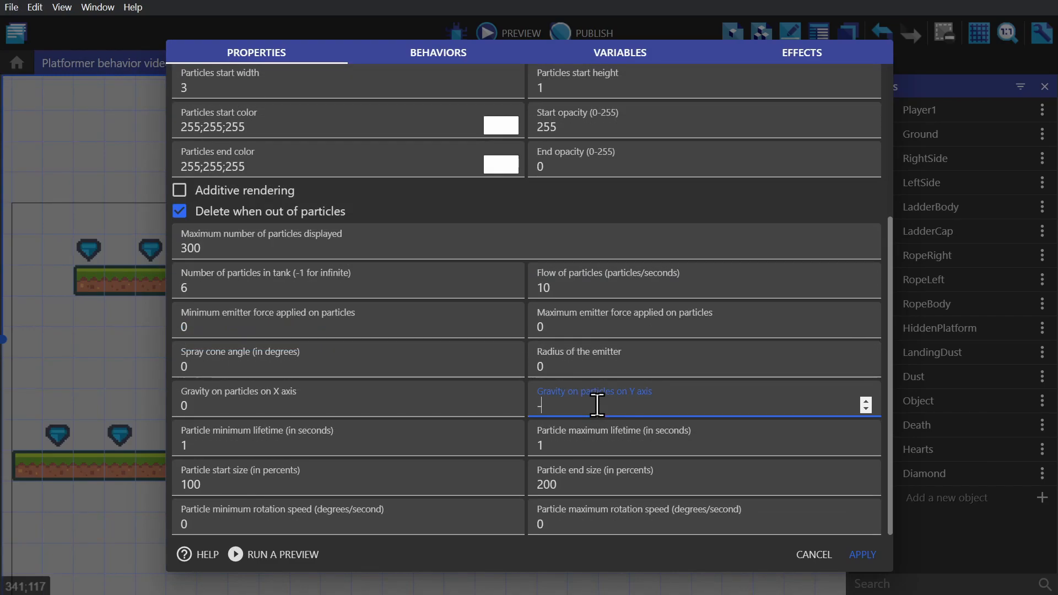
Set the Hearts particles' Y-axis gravity to -10 and emitter radius to 5
text(-10)
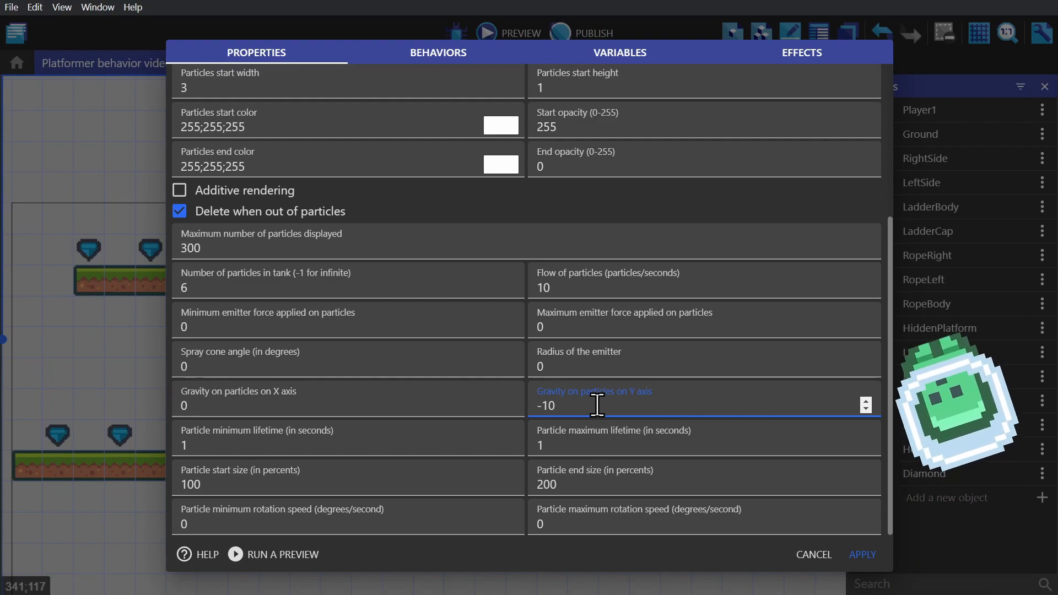
click(607, 366)
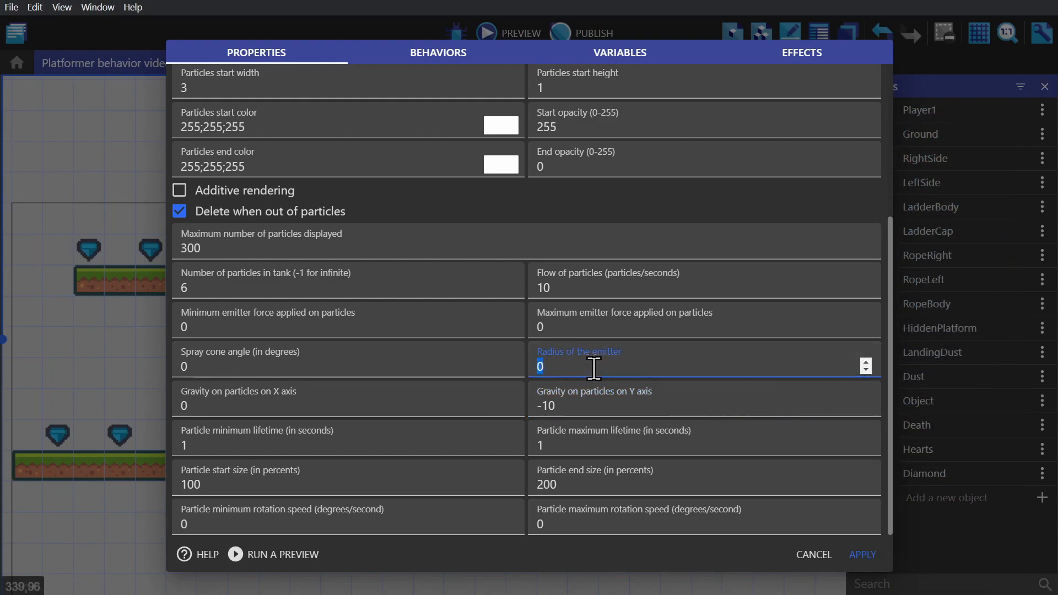
text(5)
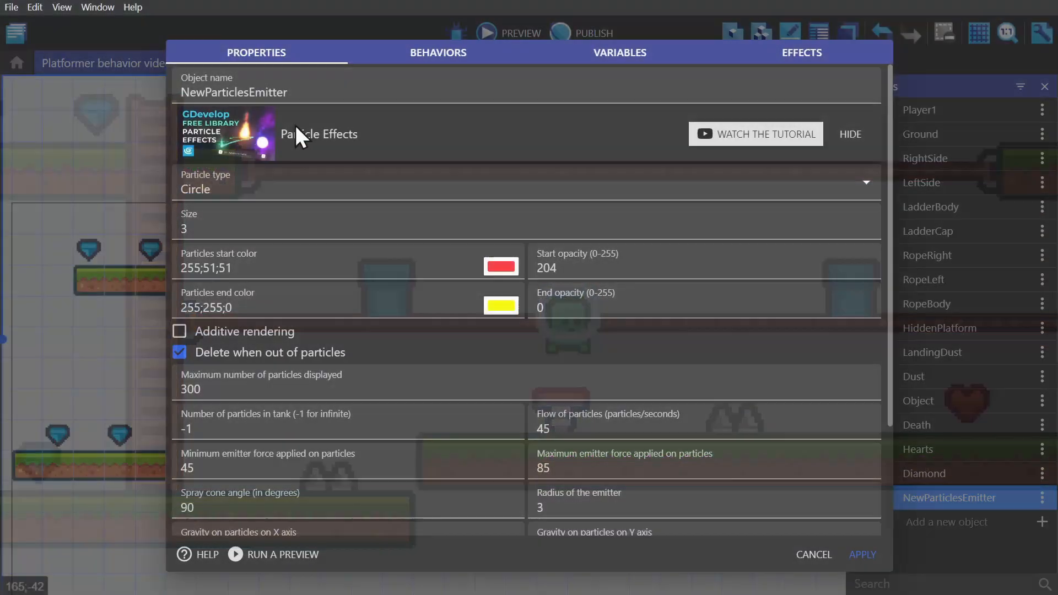
Rename the emitter Spring with line particles, cone 135, end size 50, and apply
text(Spring)
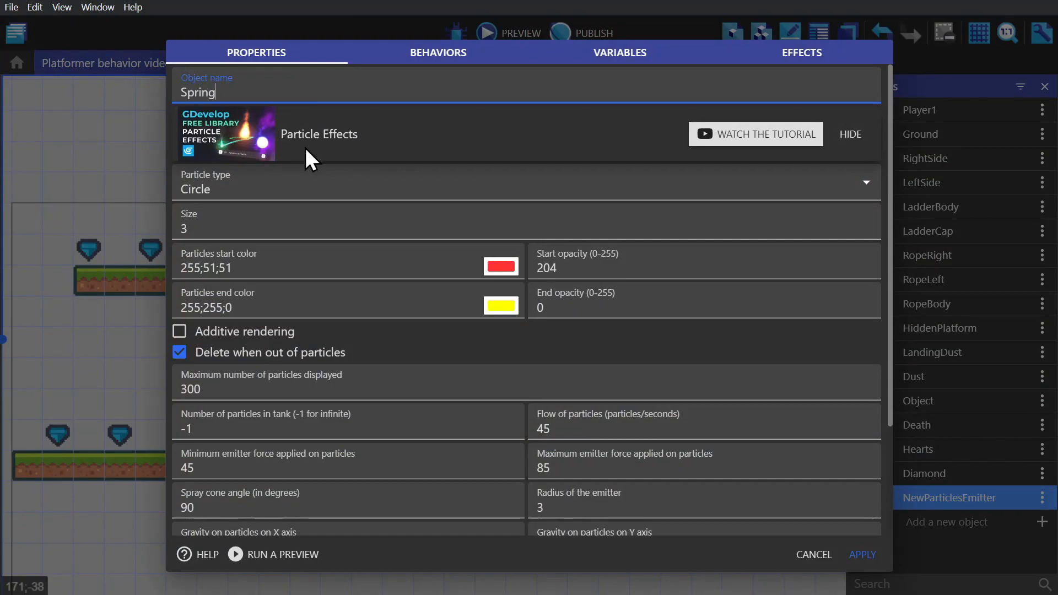
click(526, 182)
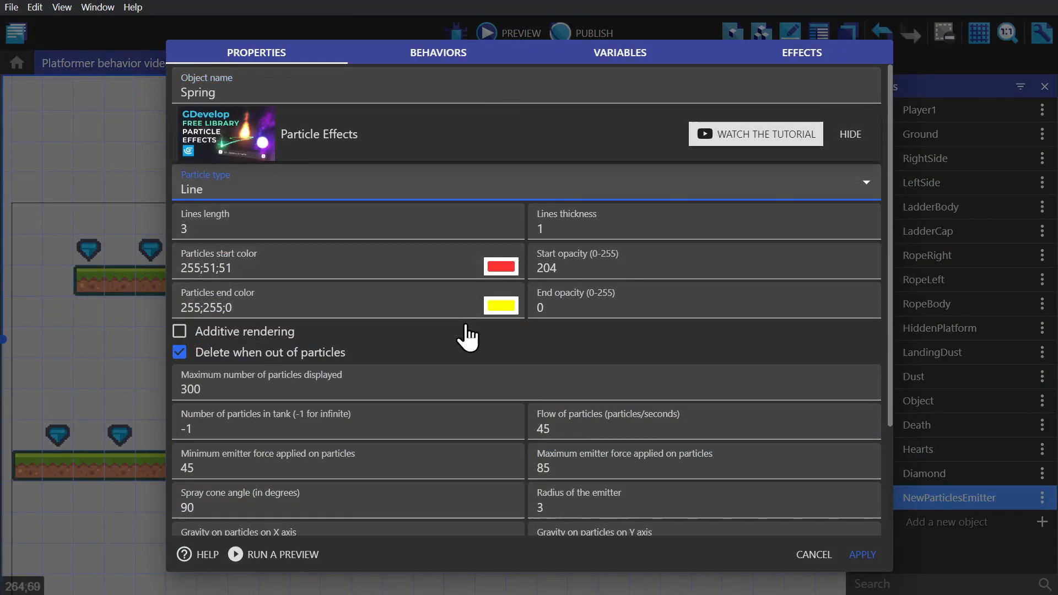
text(135)
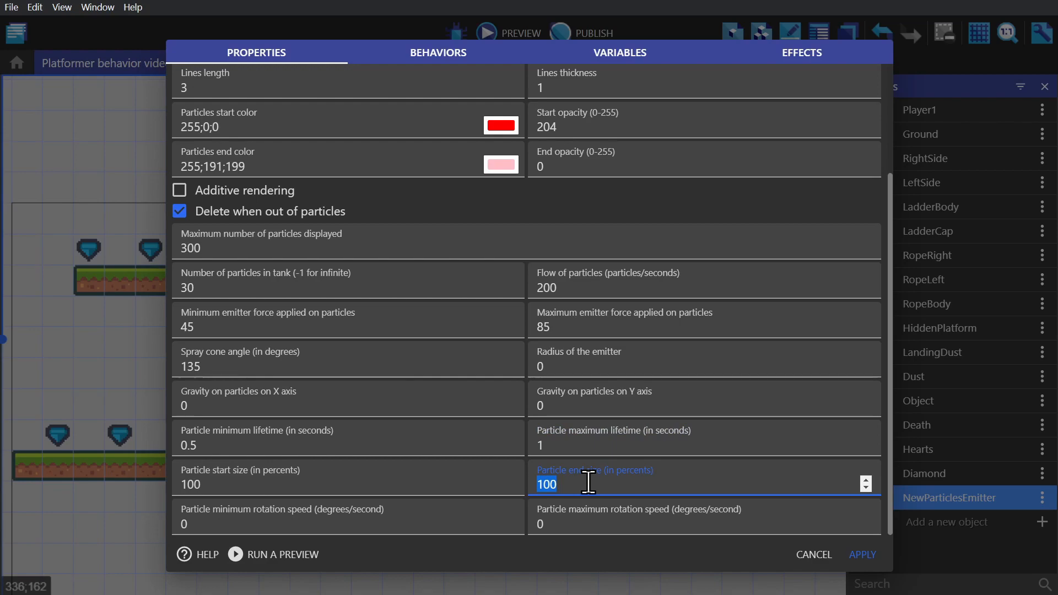
text(50)
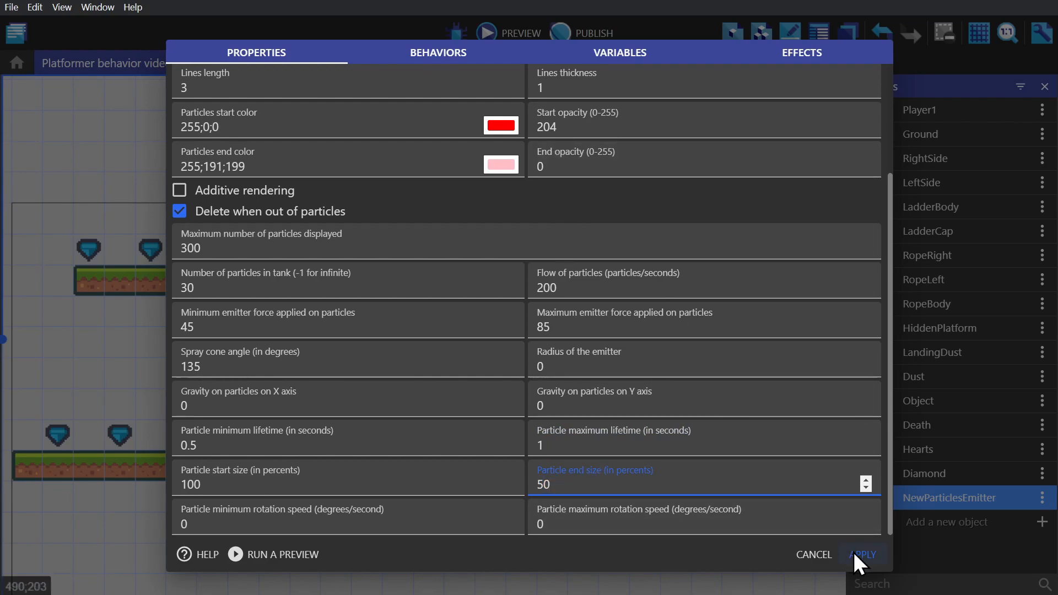
click(862, 555)
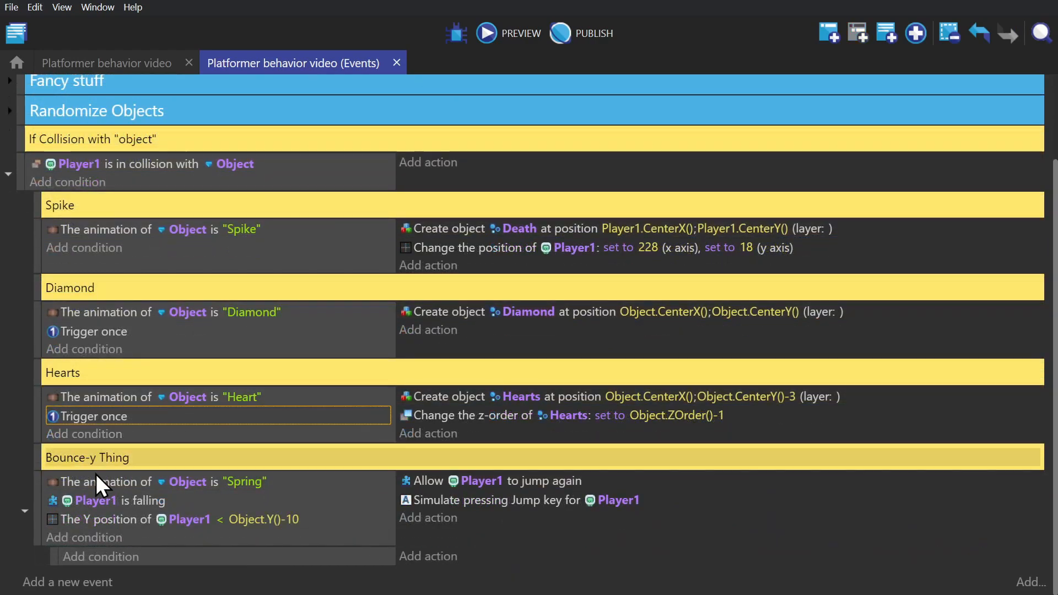
mouse_move(101, 560)
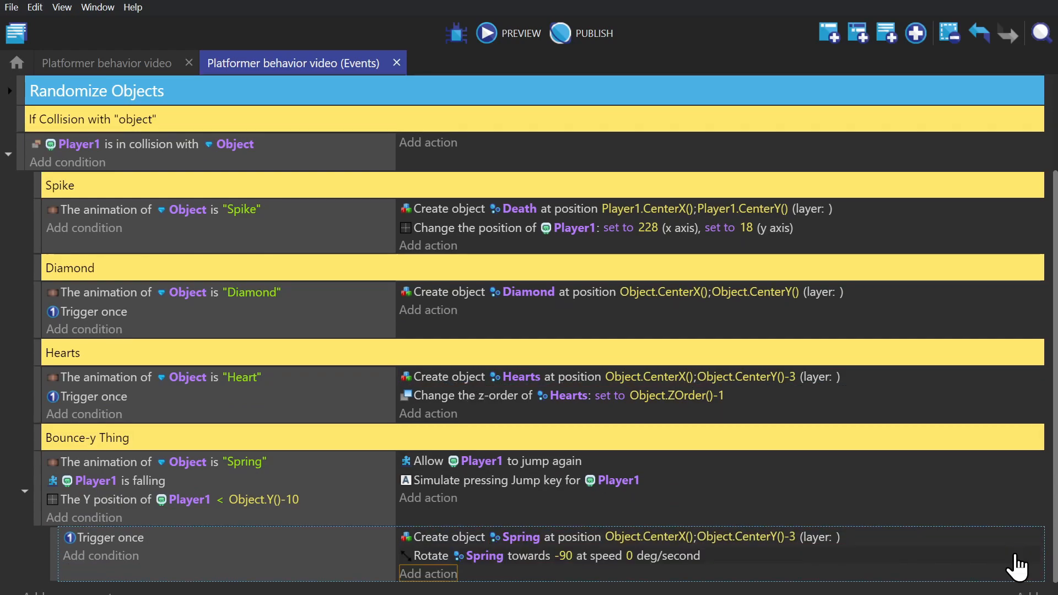
mouse_move(692, 516)
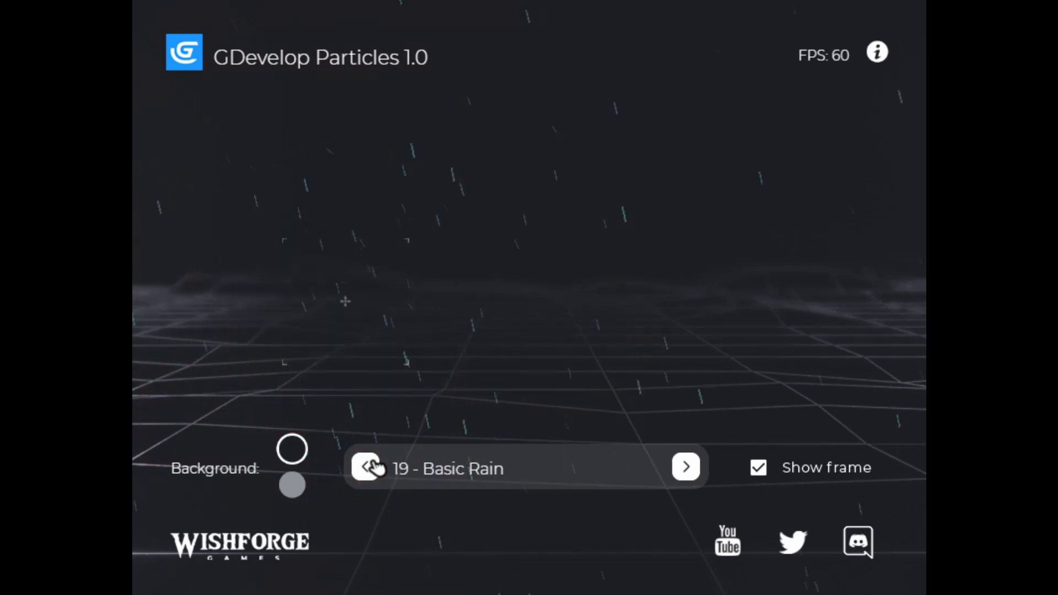
Step back through the presets from 19 - Basic Rain to 15 - Hyperspace Jump
click(367, 466)
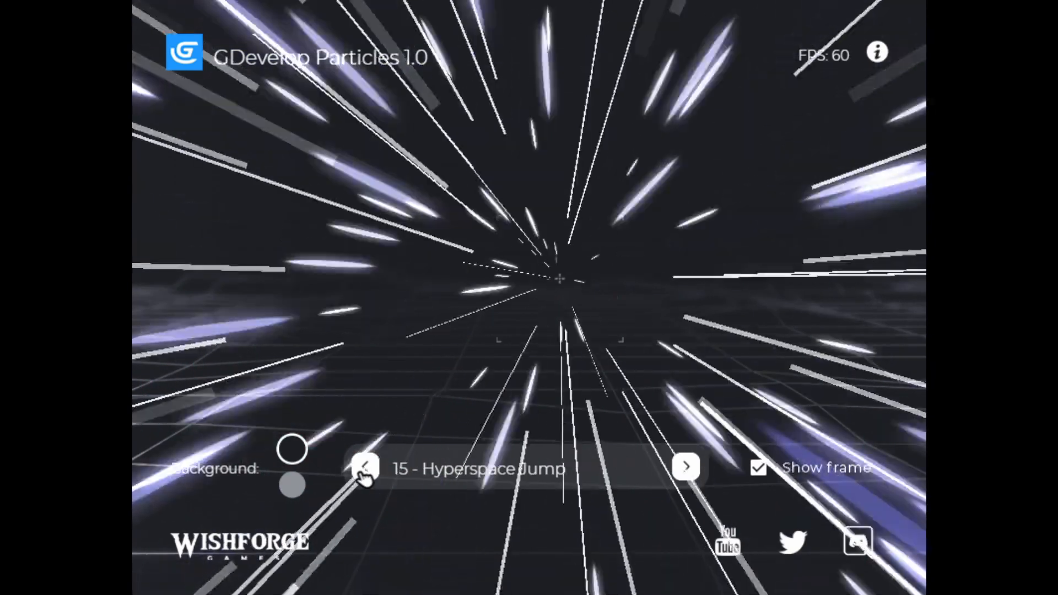